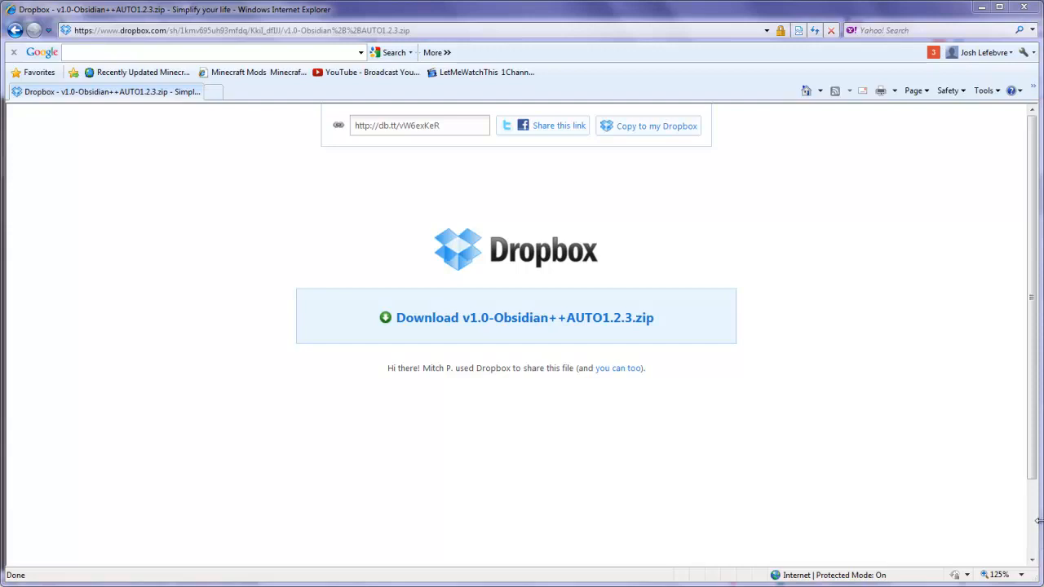
mouse_move(561, 350)
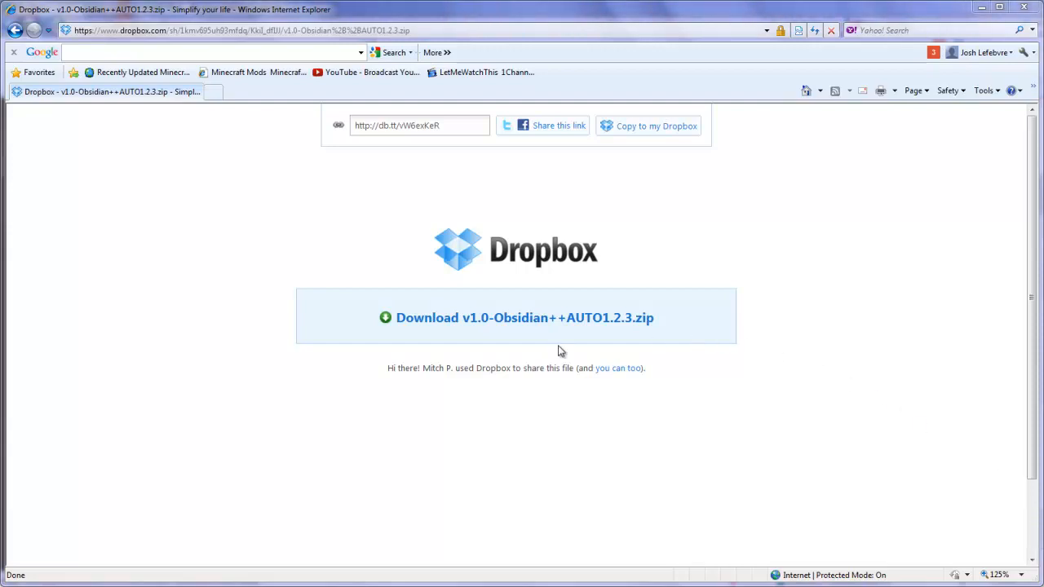
mouse_move(501, 349)
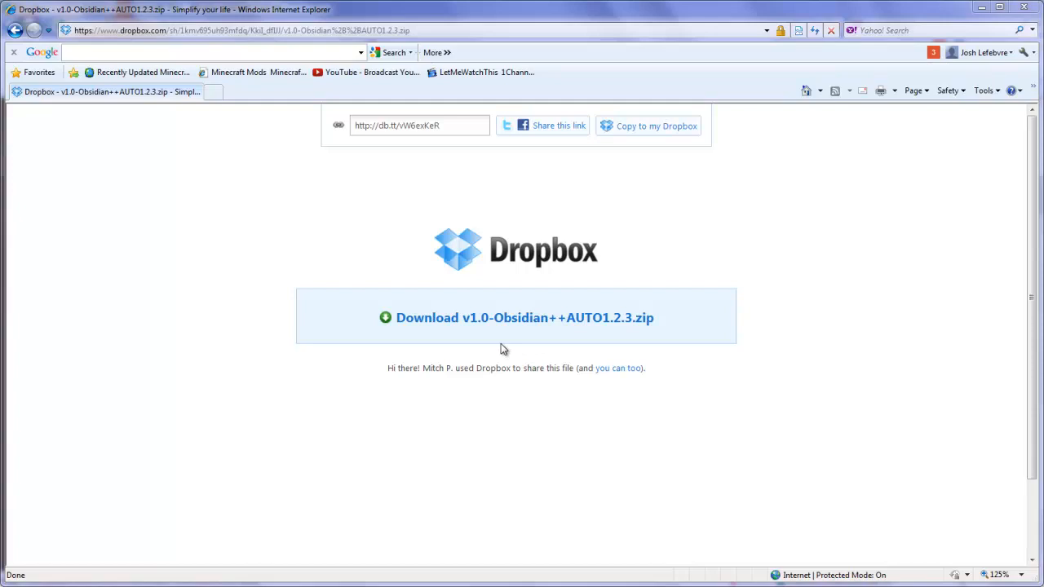
mouse_move(556, 340)
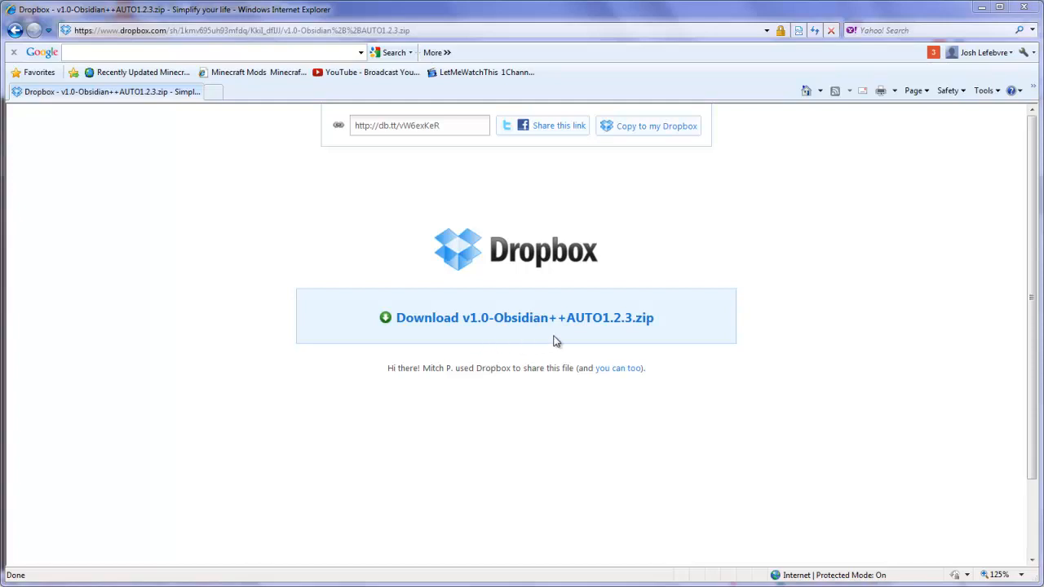
mouse_move(568, 348)
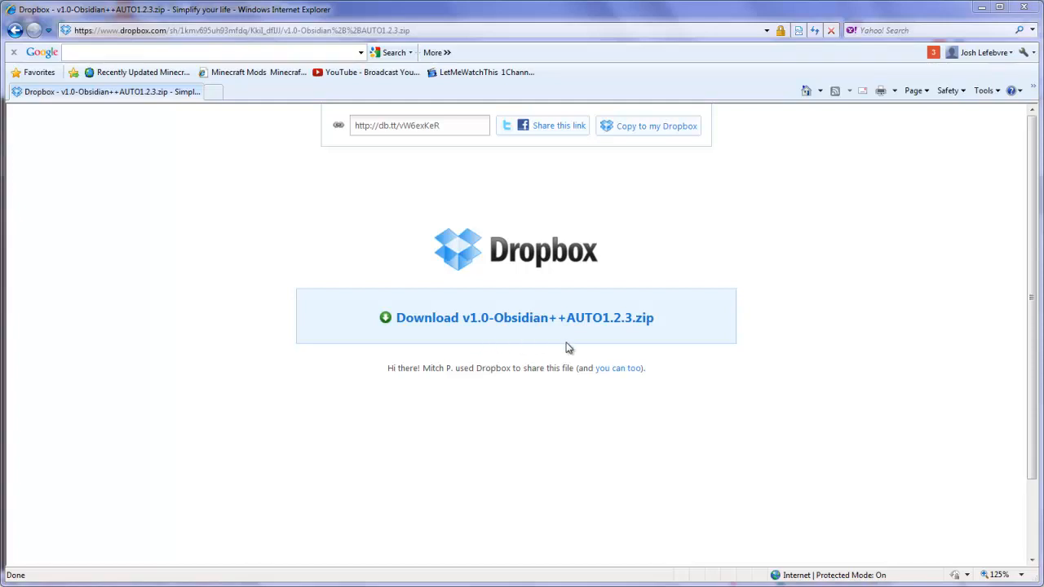
mouse_move(467, 320)
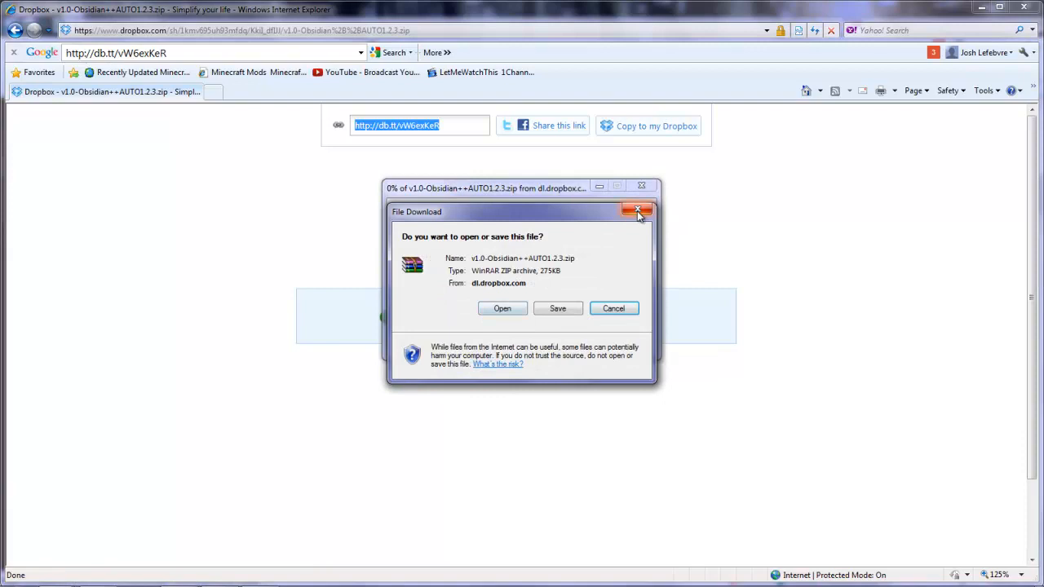
- Save to the Desktop, decline replacing the existing Obsidian++ zip, and cancel the duplicate
left_click(557, 308)
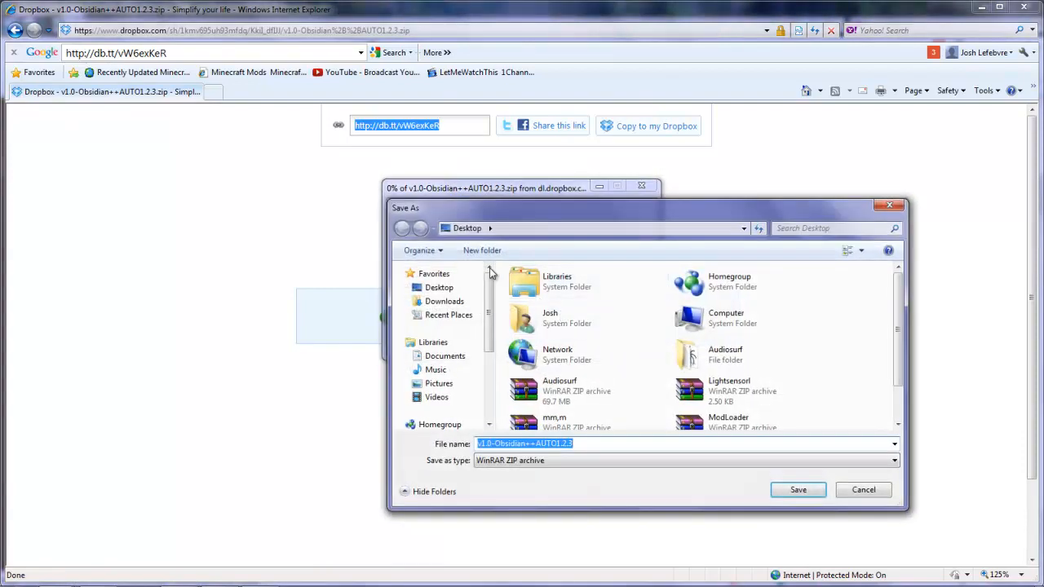
left_click(798, 489)
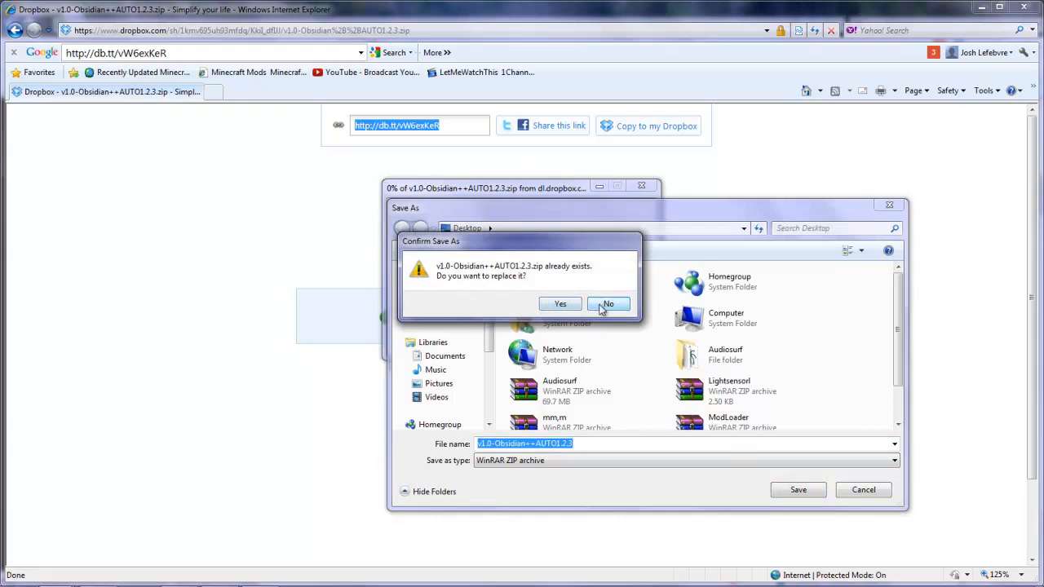
left_click(608, 304)
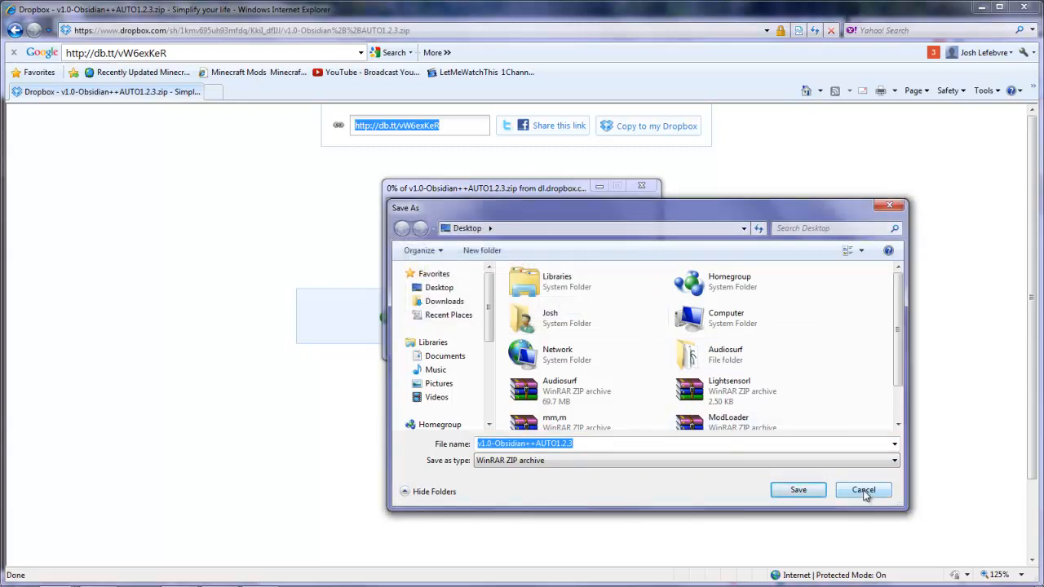
left_click(863, 489)
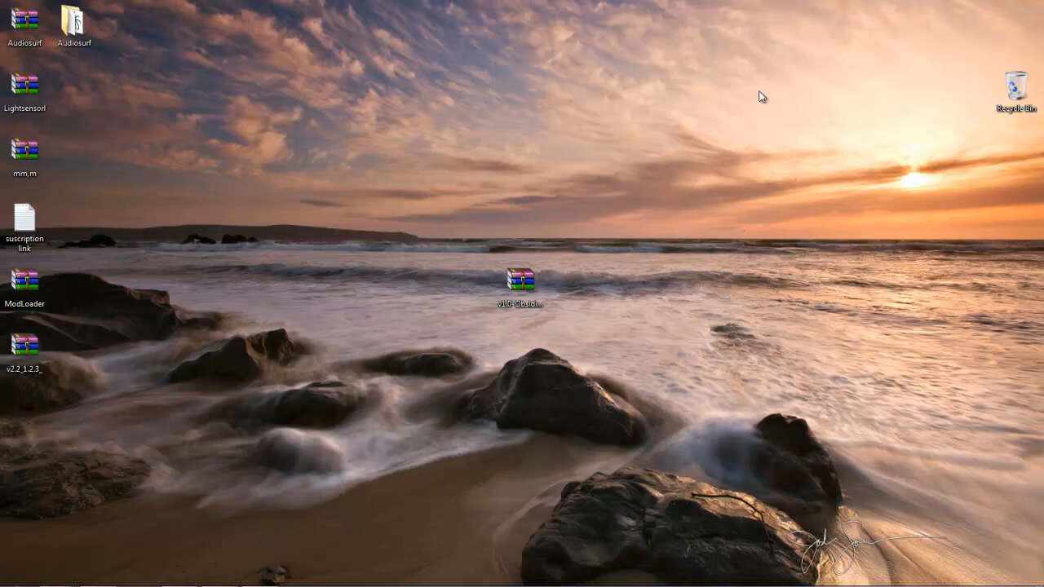
- Open v1.0-Obsidian++AUTO1.2.3.zip in WinRAR and bring up actions for its v1.0-Obsidian++ folder
left_click(519, 281)
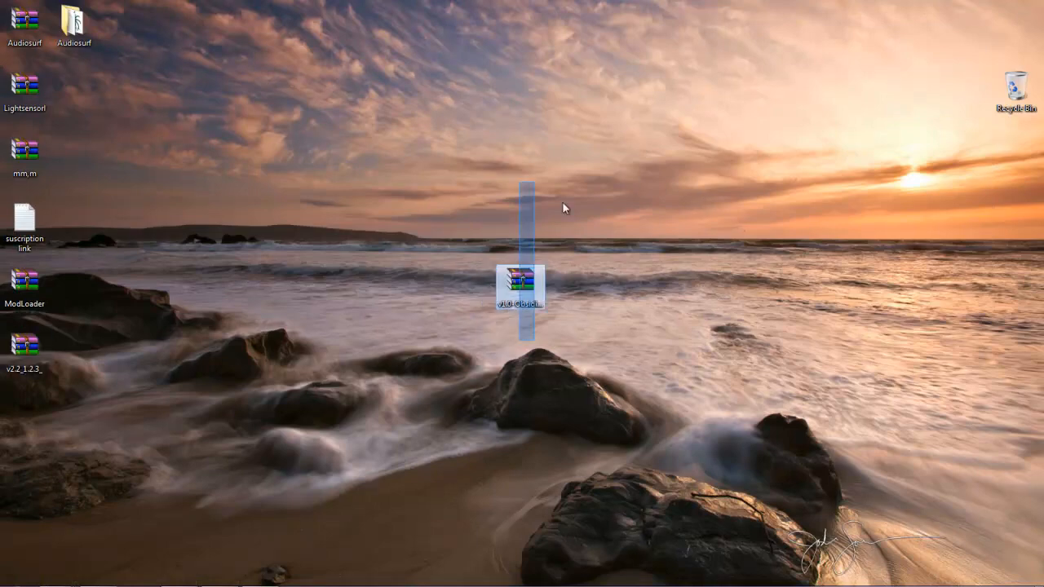
left_click(521, 282)
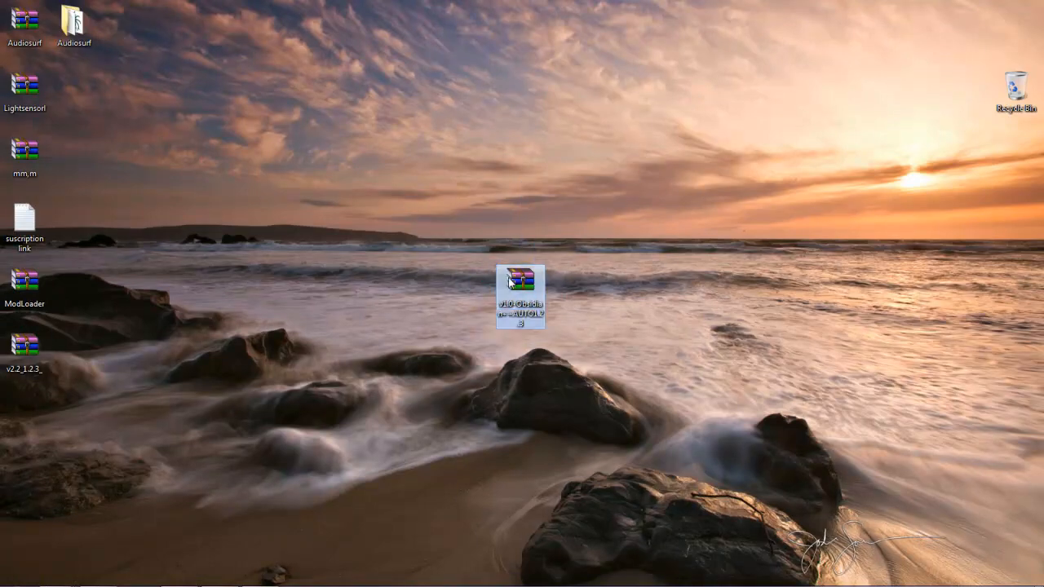
double_click(520, 294)
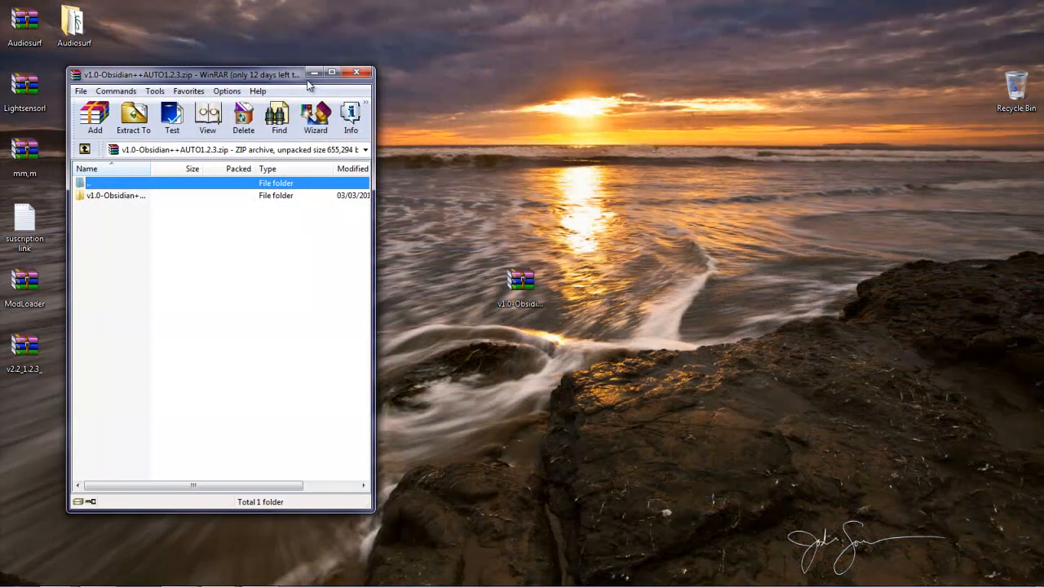
left_click(115, 194)
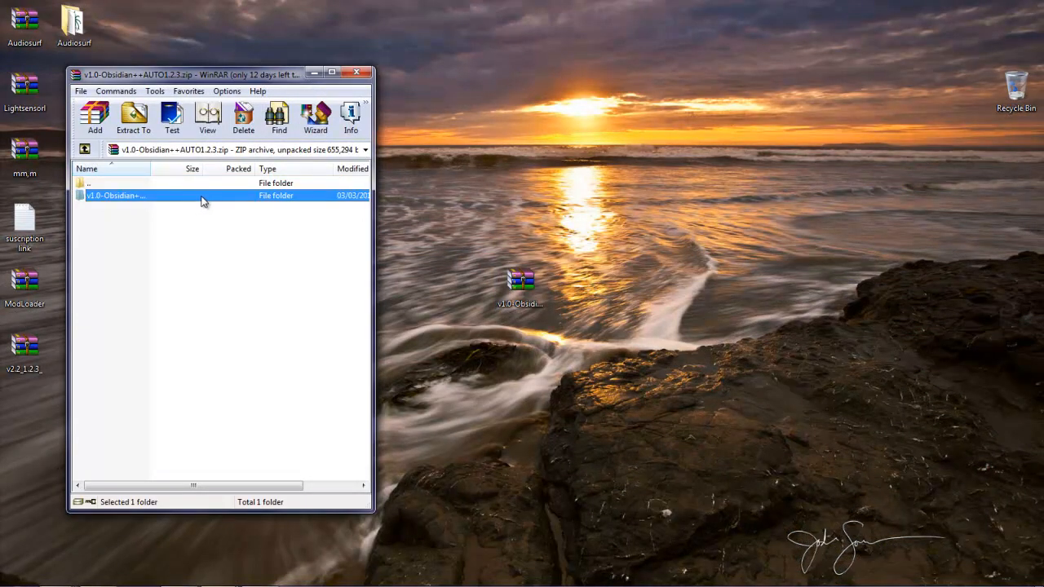
right_click(114, 195)
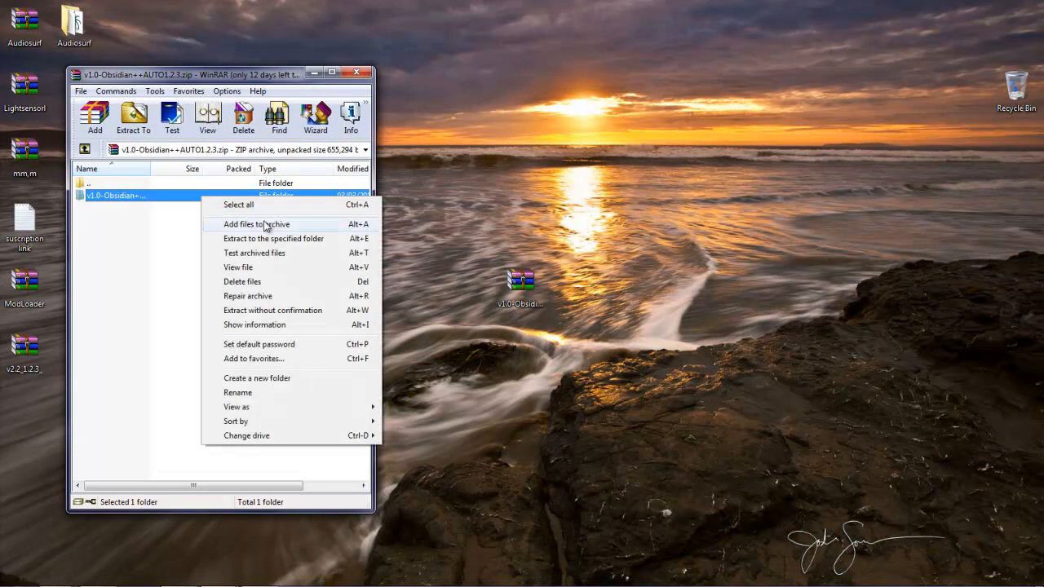
mouse_move(265, 245)
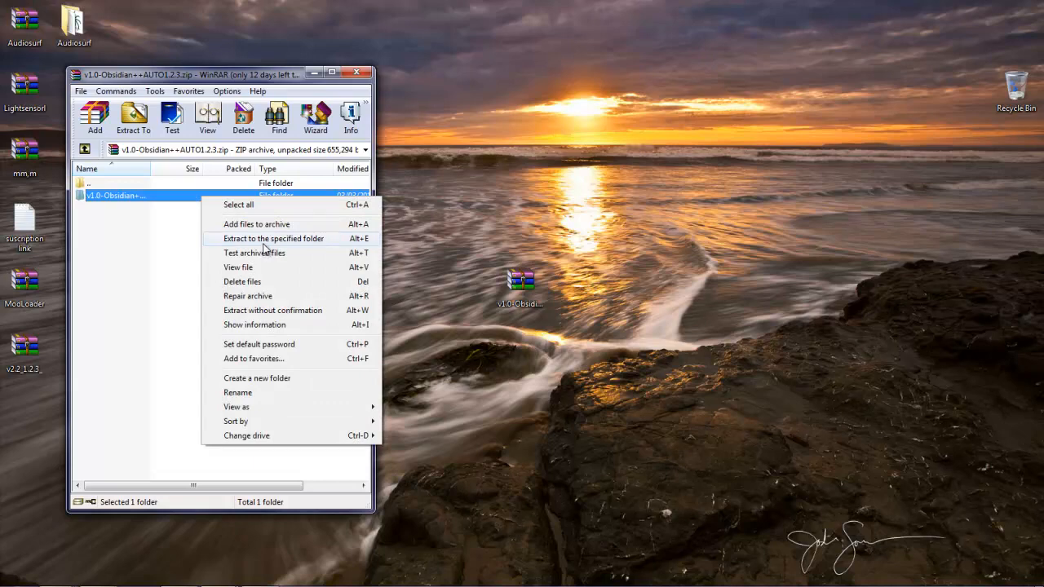
mouse_move(259, 261)
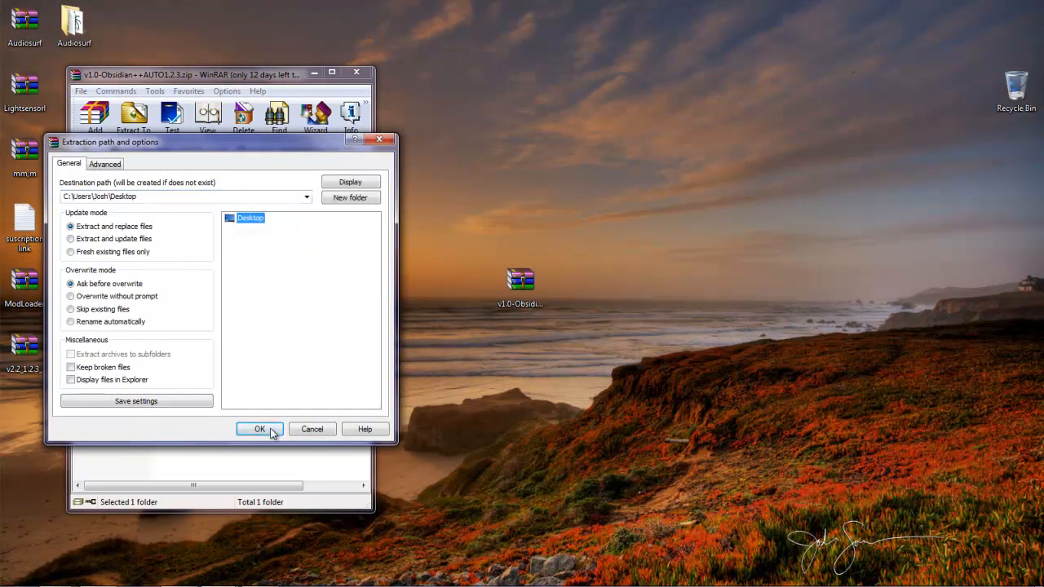
- Extract v1.0-Obsidian++ to the Desktop, close WinRAR, then open the folder and select 'CLICK HERE TO INSTALL MOD'
left_click(259, 429)
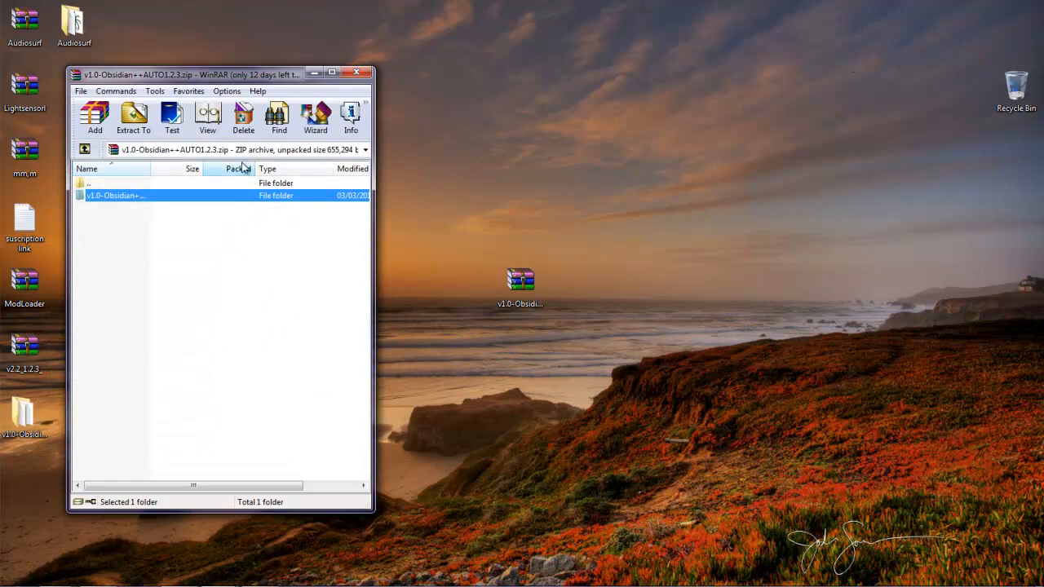
left_click(357, 72)
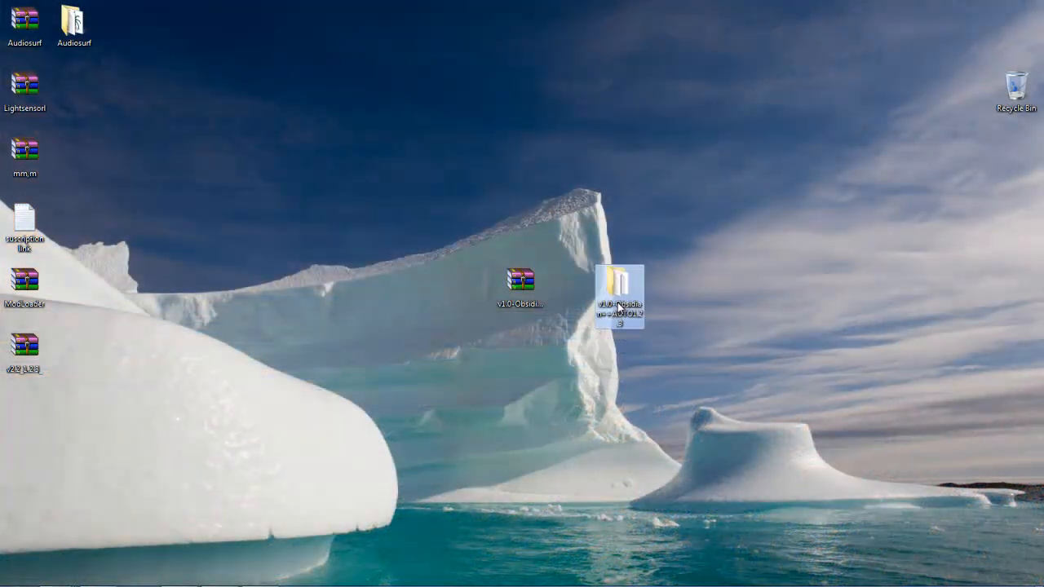
double_click(620, 293)
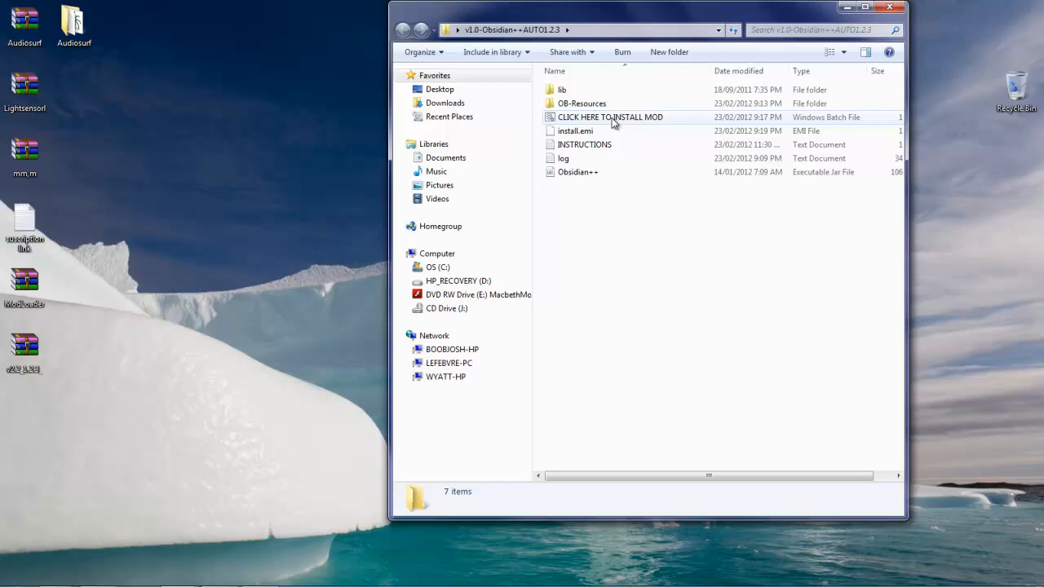
left_click(610, 117)
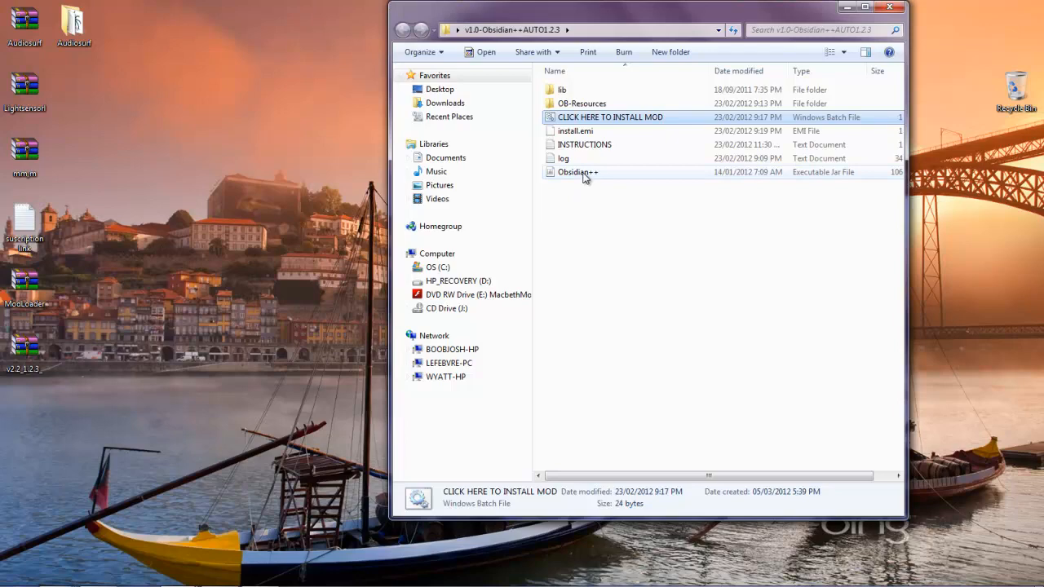
- Run the Obsidian++ installer, choose Install, and agree to install AudioMod until it reports Done
double_click(577, 172)
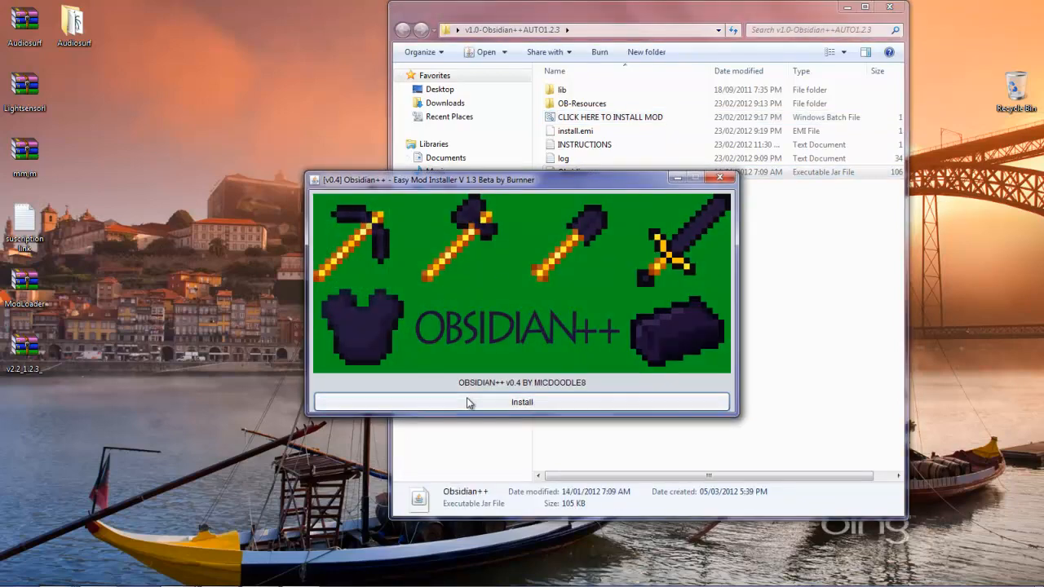
left_click(521, 402)
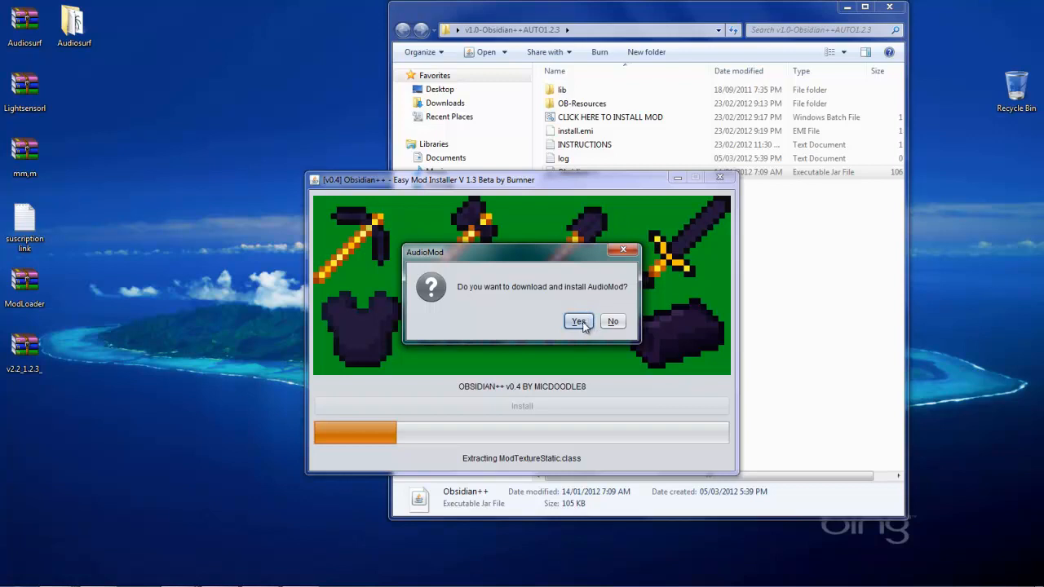
mouse_move(584, 342)
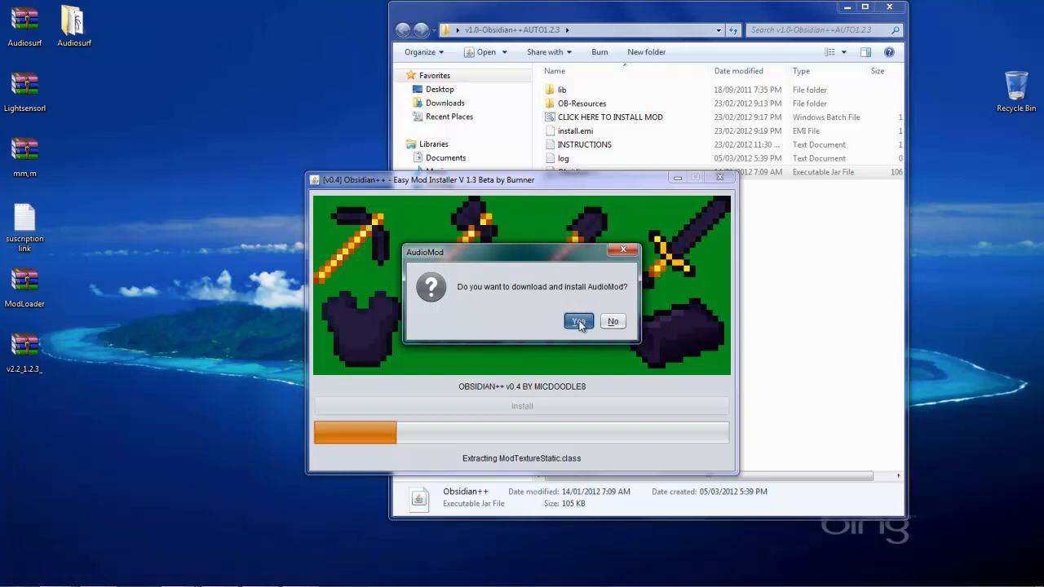
left_click(578, 320)
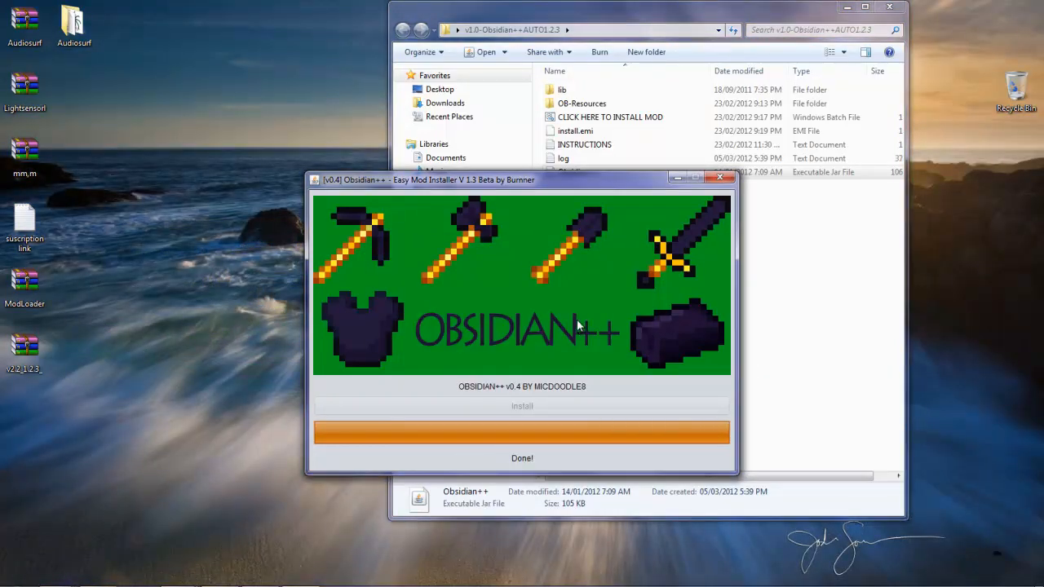
mouse_move(528, 465)
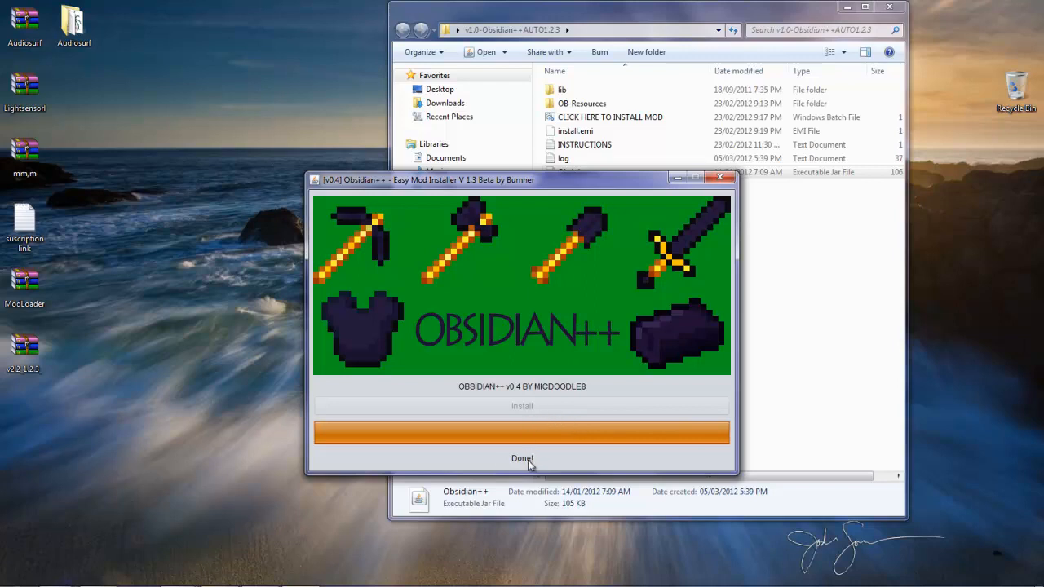
mouse_move(581, 306)
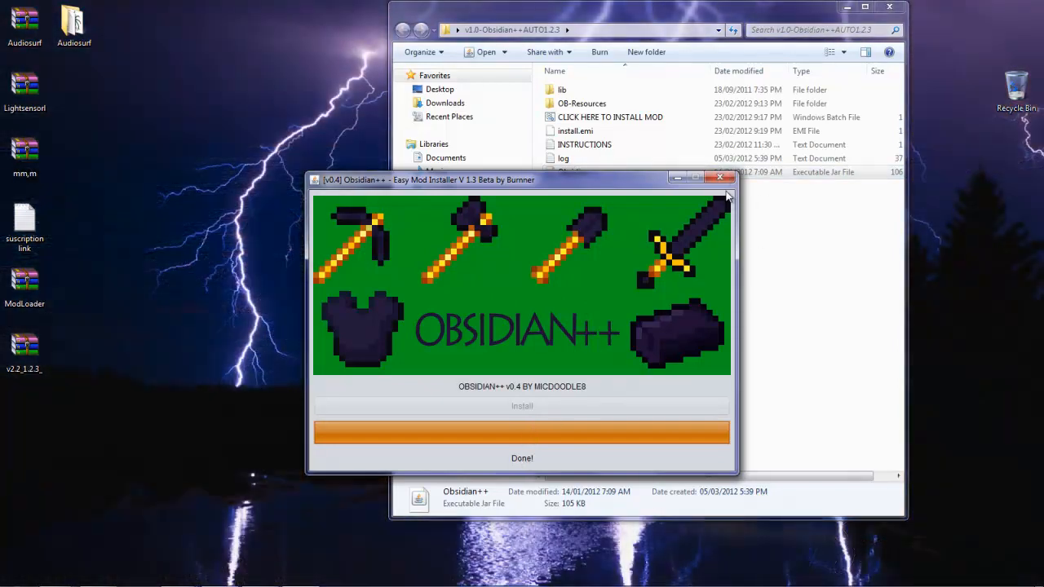
- Launch Minecraft, close the crashed game window, and bring the launcher back
left_click(721, 178)
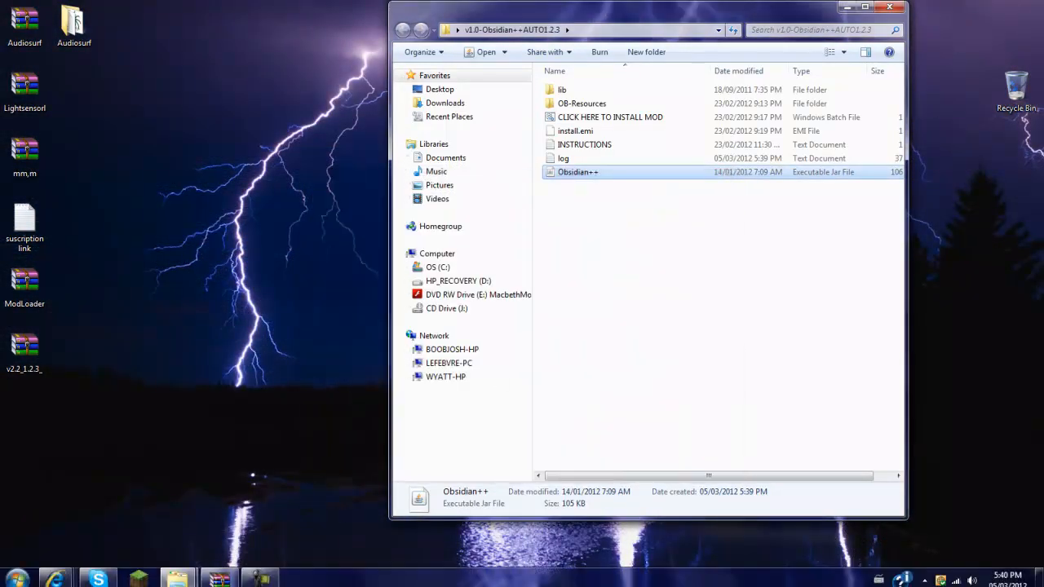
double_click(578, 172)
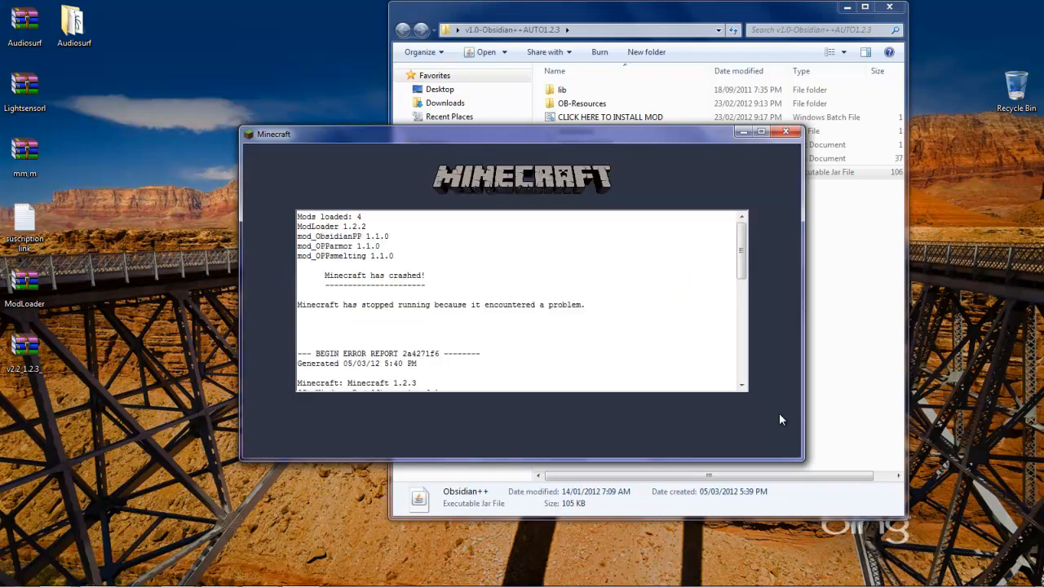
left_click(785, 132)
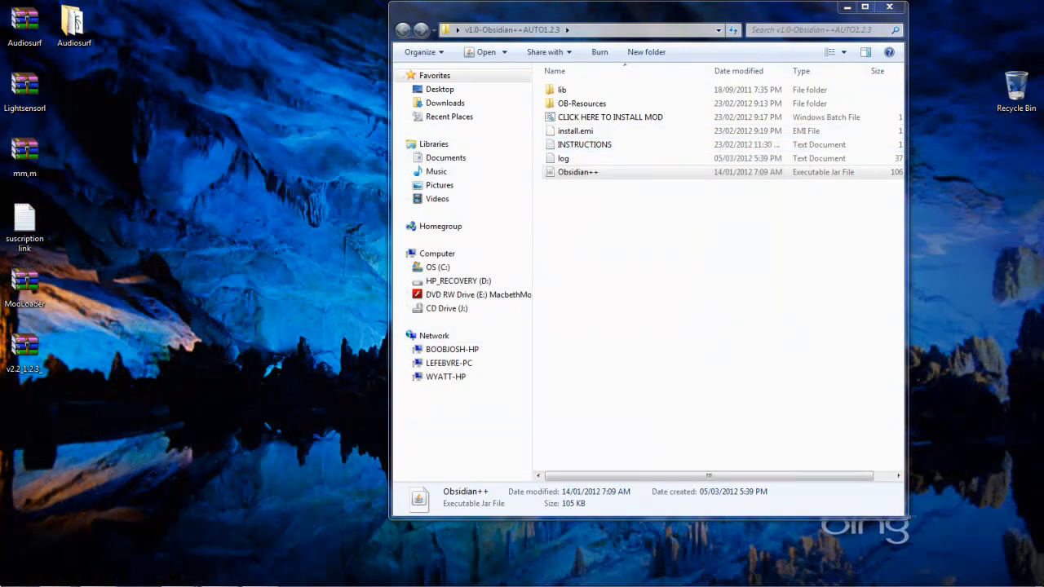
left_click(12, 575)
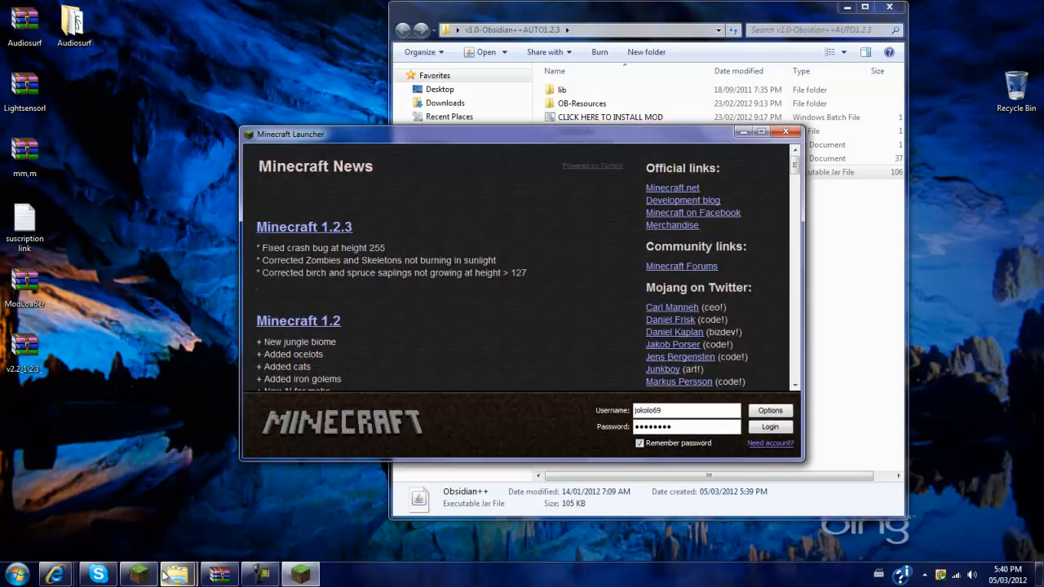
- Force a Minecraft update from Options, log in to the 1.2.3 title screen, then close the game
left_click(769, 410)
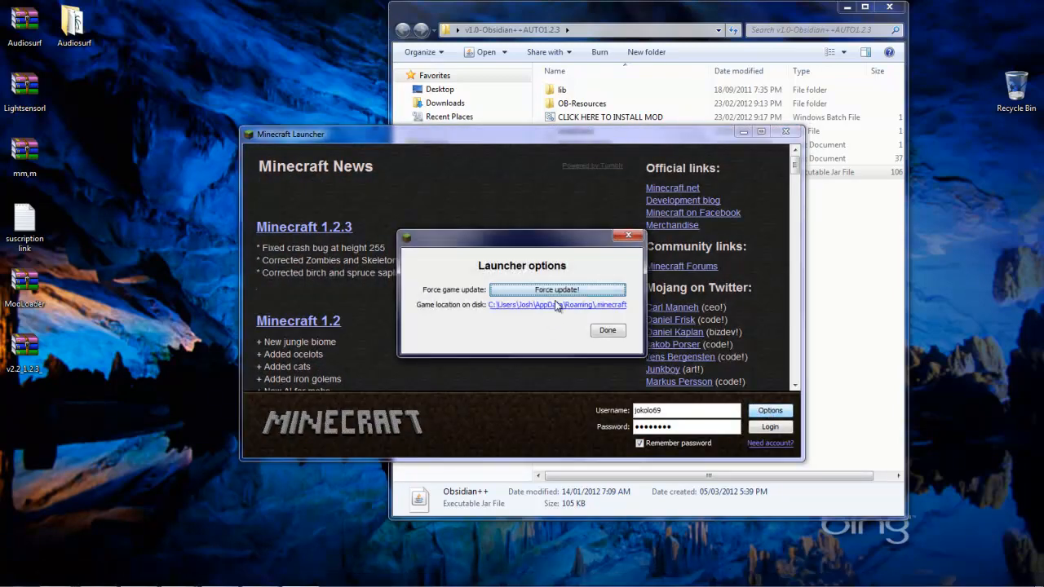
left_click(607, 330)
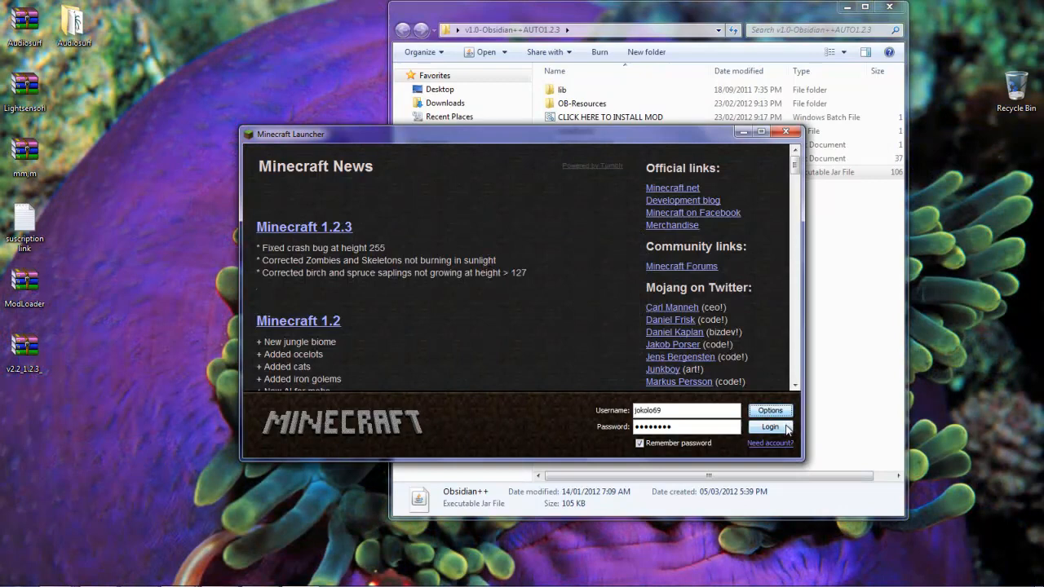
left_click(768, 426)
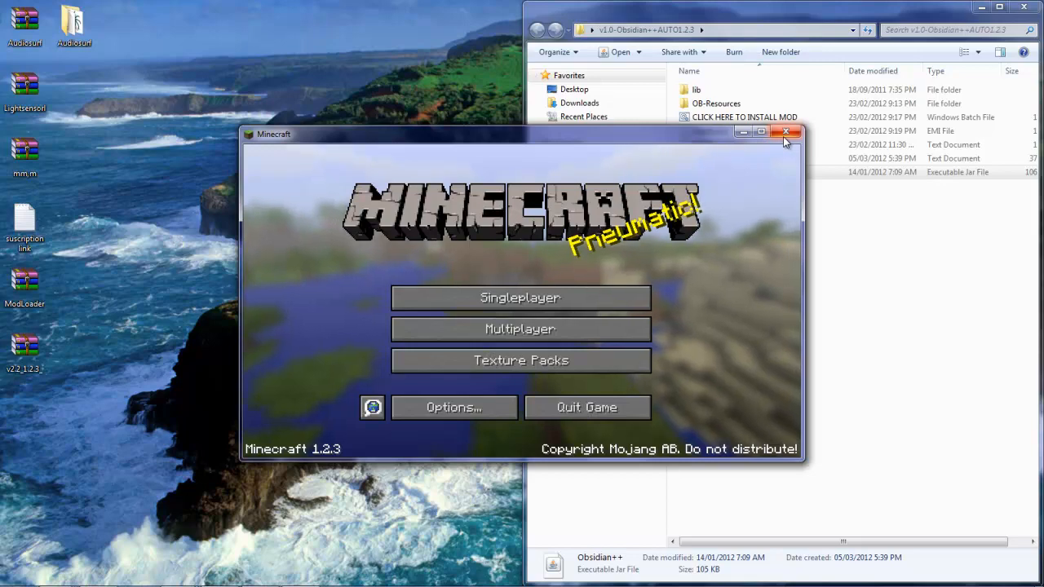
left_click(785, 132)
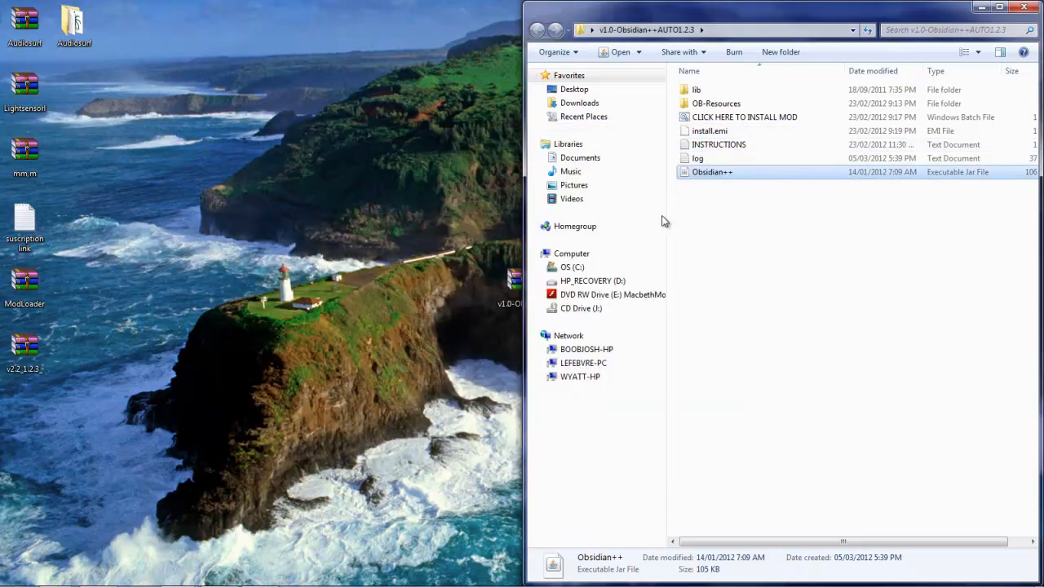
mouse_move(408, 274)
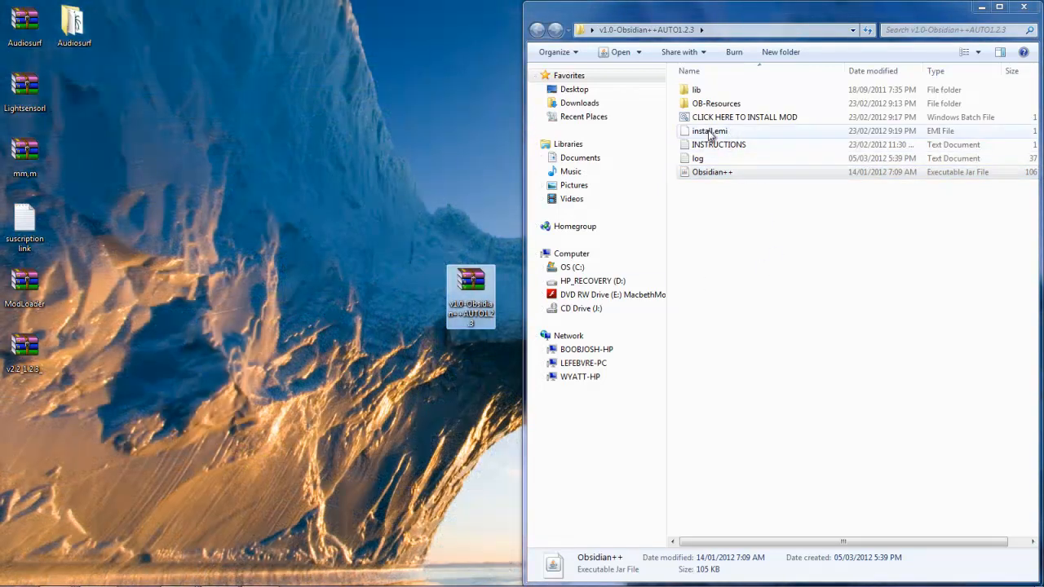
- Rerun 'CLICK HERE TO INSTALL MOD', choosing Install and Yes to Meta-Inf, ModLoader and AudioMod prompts
left_click(744, 117)
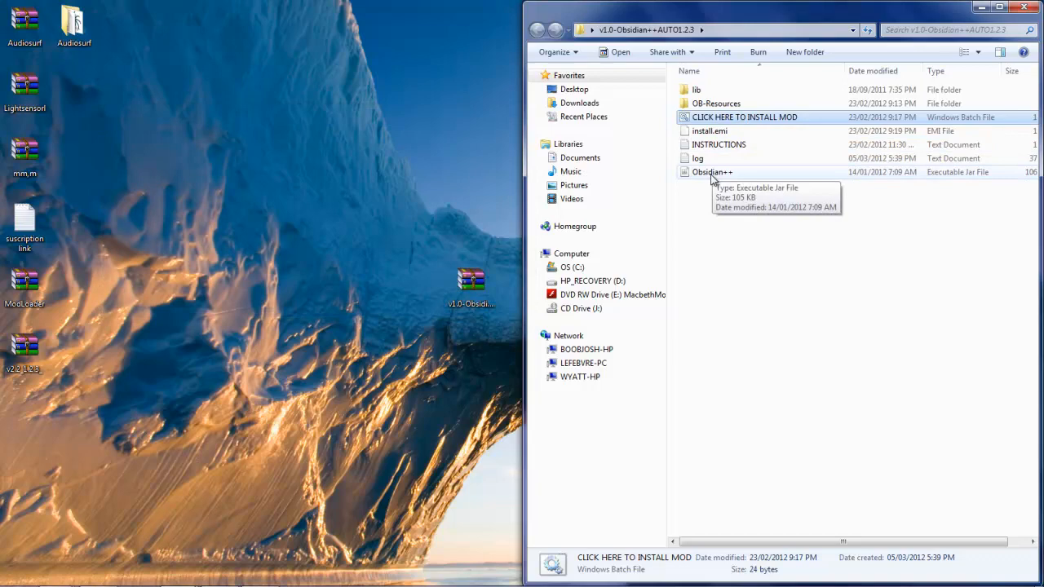
double_click(711, 172)
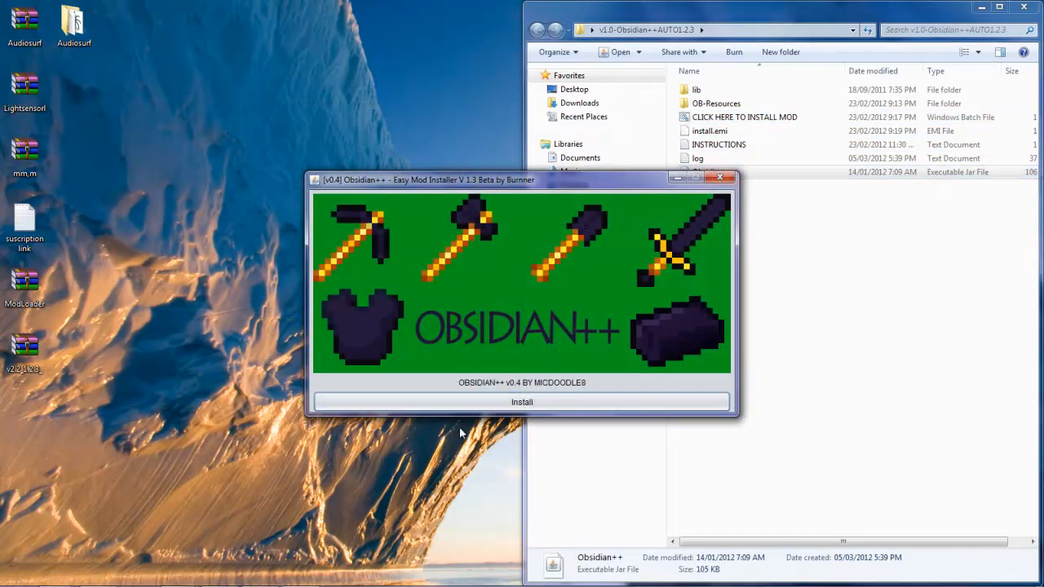
left_click(521, 402)
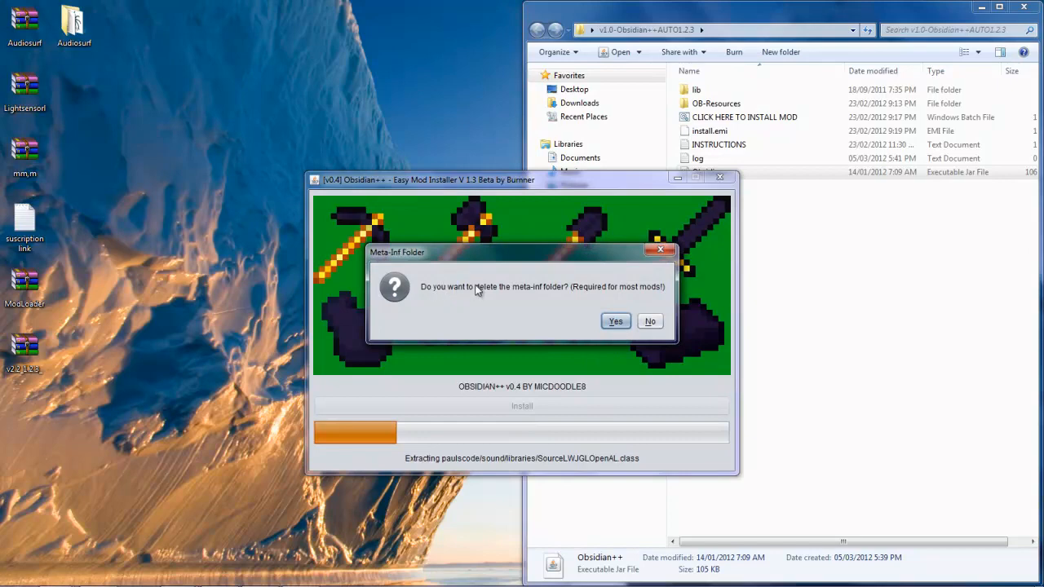
left_click(616, 320)
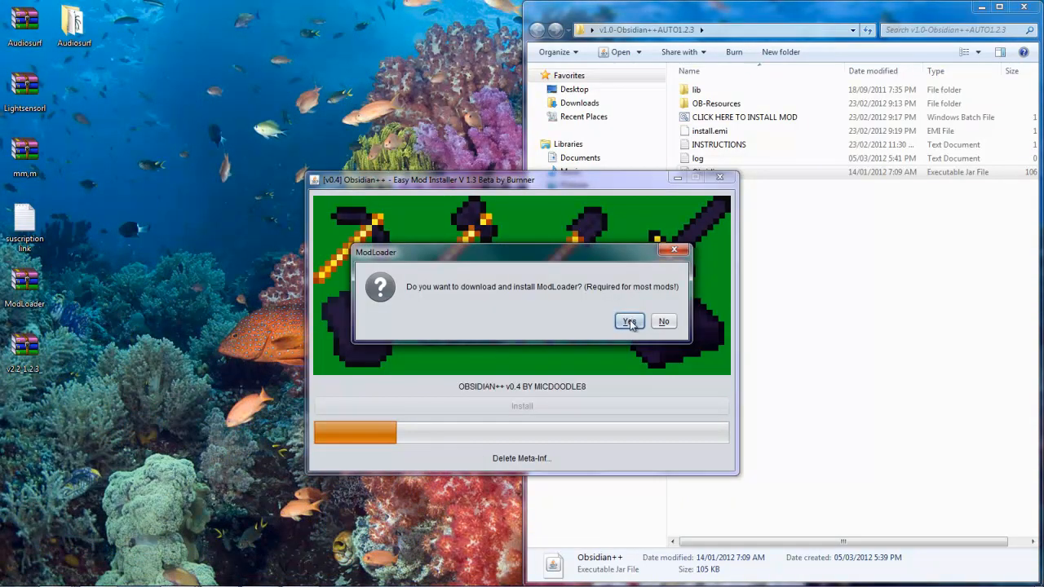
left_click(628, 320)
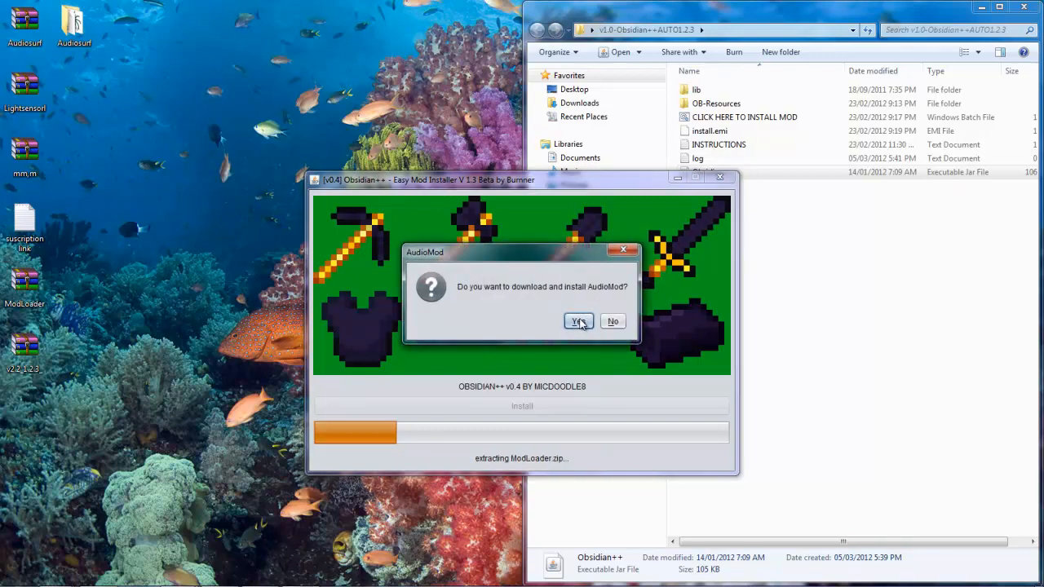
left_click(578, 321)
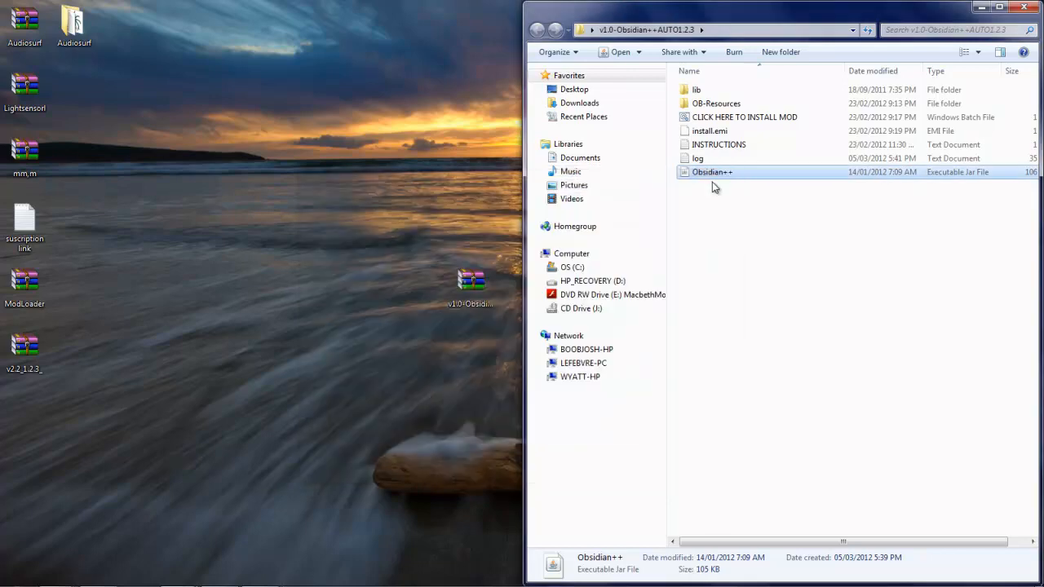
- Read the INSTRUCTIONS file in Notepad, highlighting the AudioMod and Done steps, then close it
double_click(718, 144)
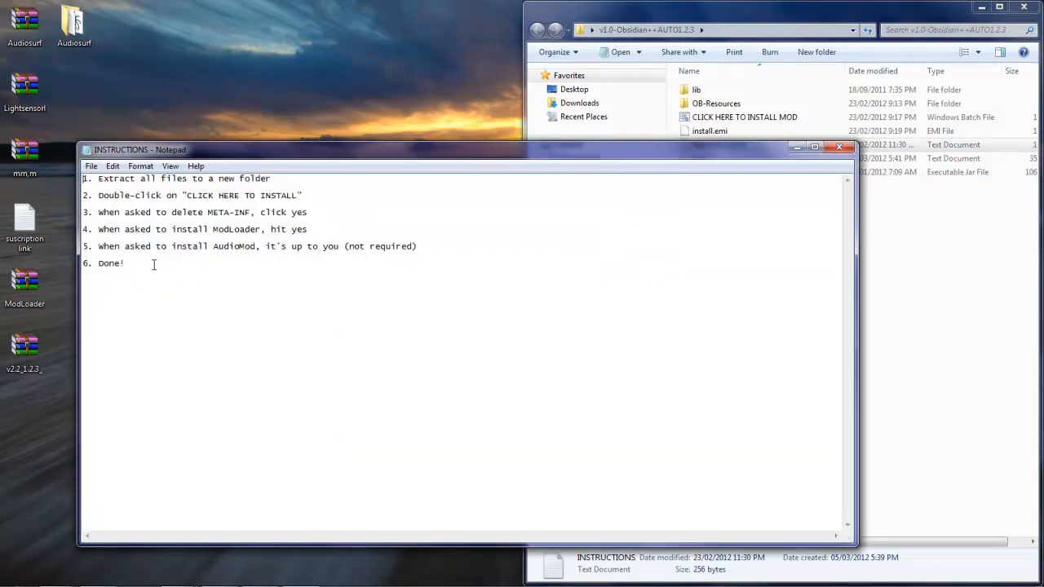
left_click_drag(98, 195, 124, 262)
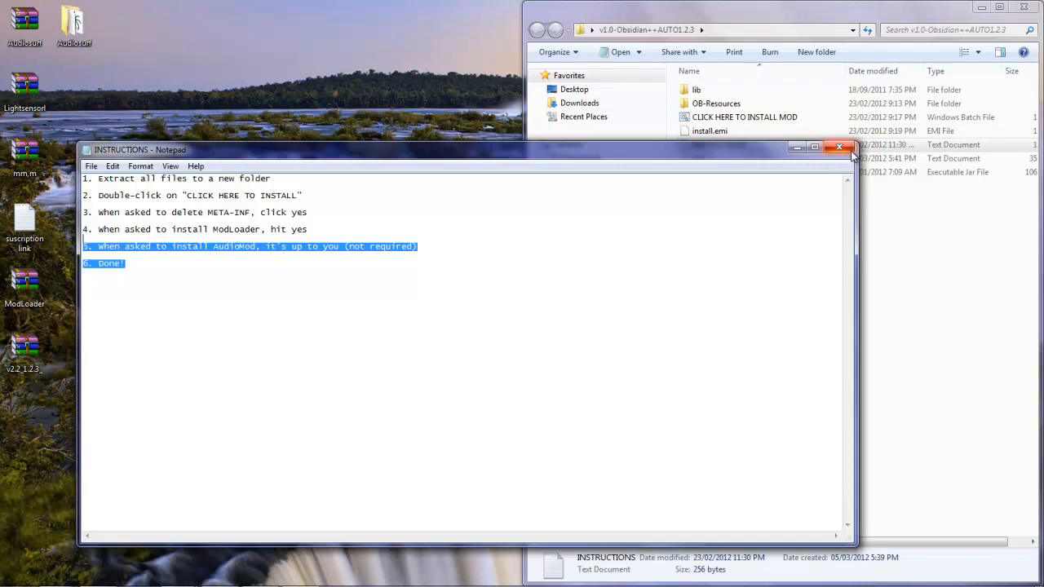
left_click(839, 147)
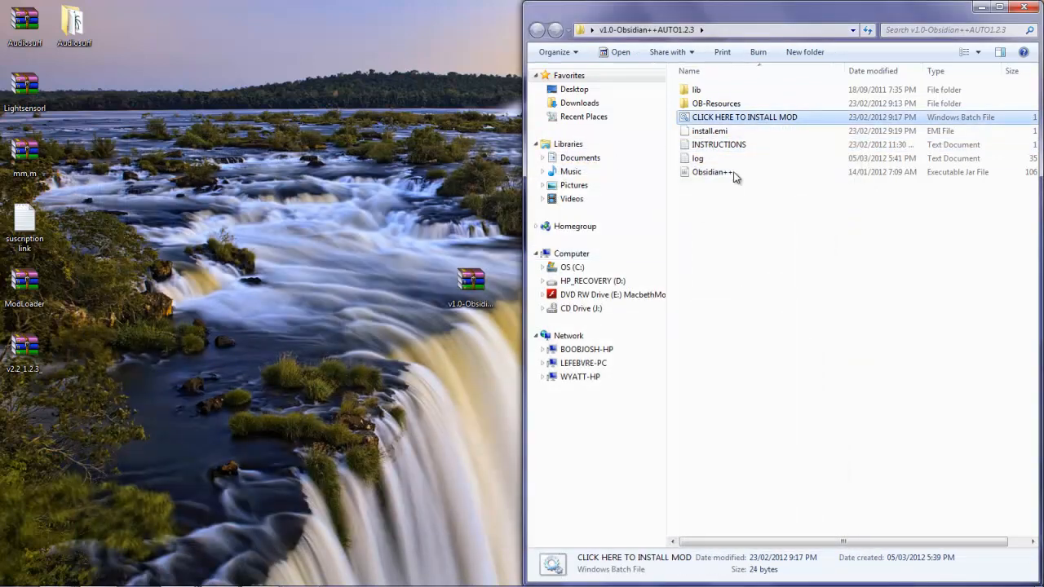
- View the v1.0-Obsidian++ folder inside the mod's zip in WinRAR, then close the archive
double_click(470, 281)
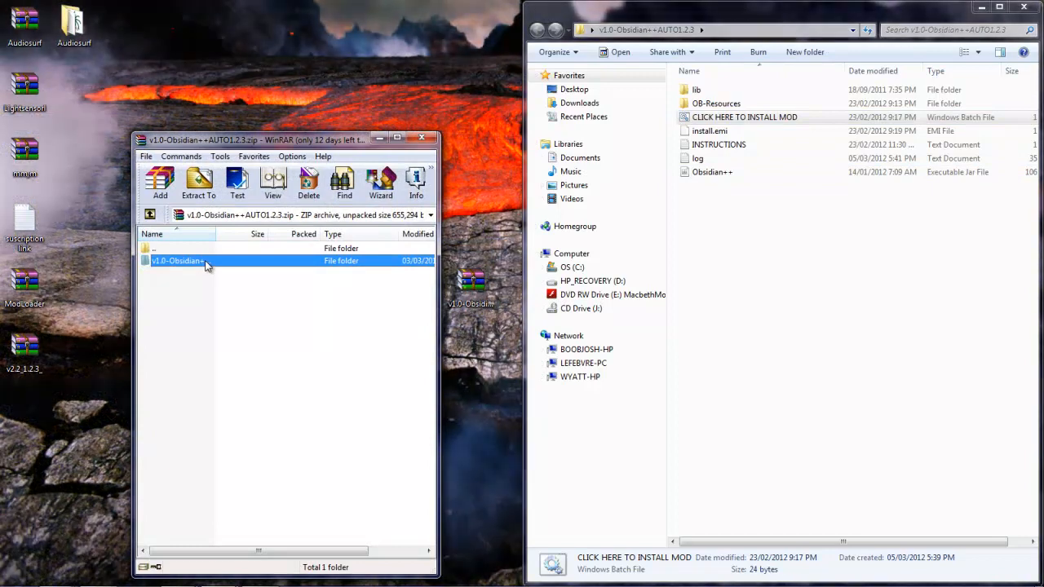
double_click(177, 261)
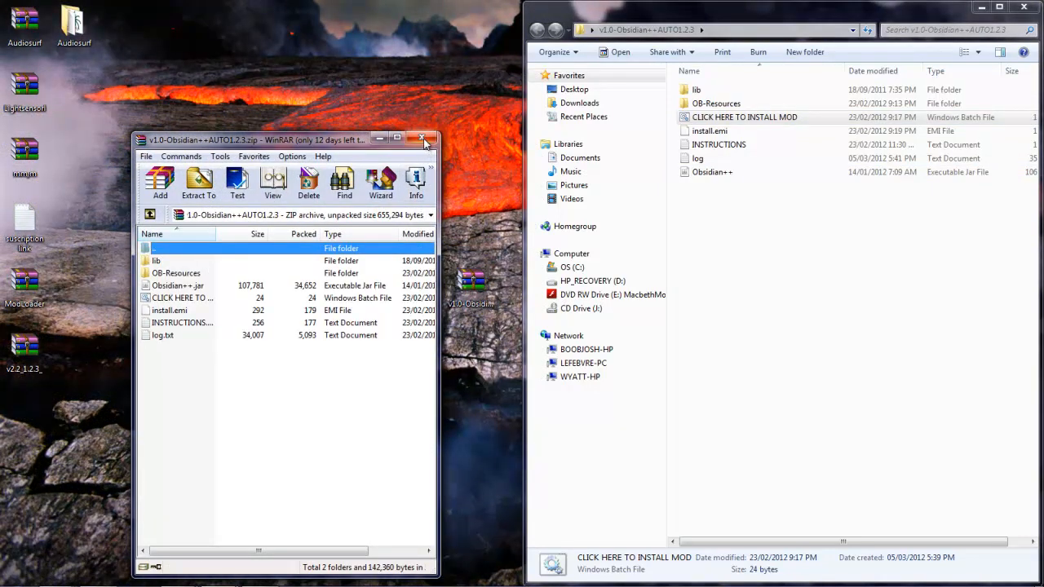
left_click(423, 139)
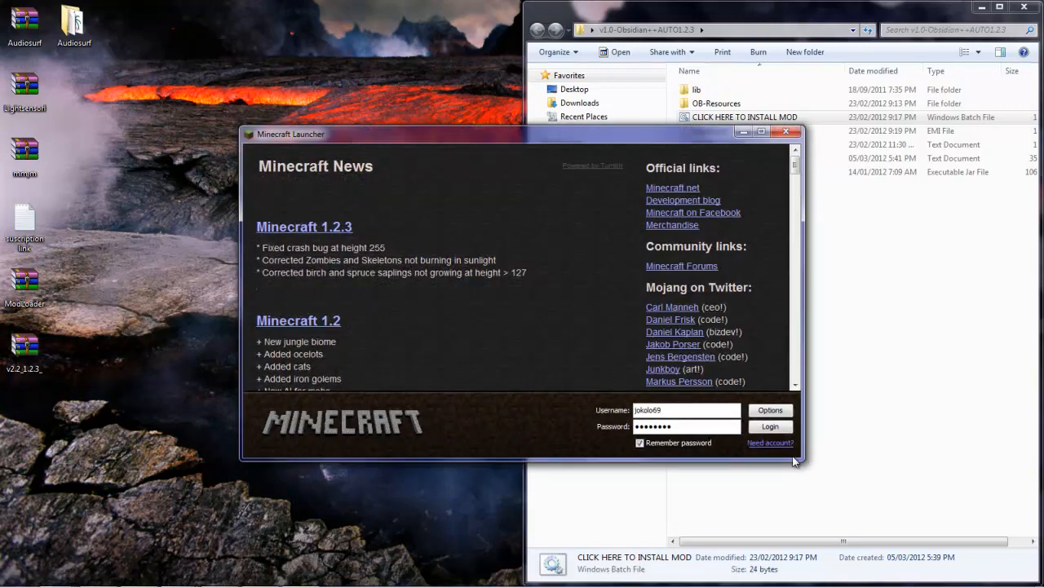
- Log in, maximize the game window, and load the Tuturials Singleplayer world
left_click(769, 426)
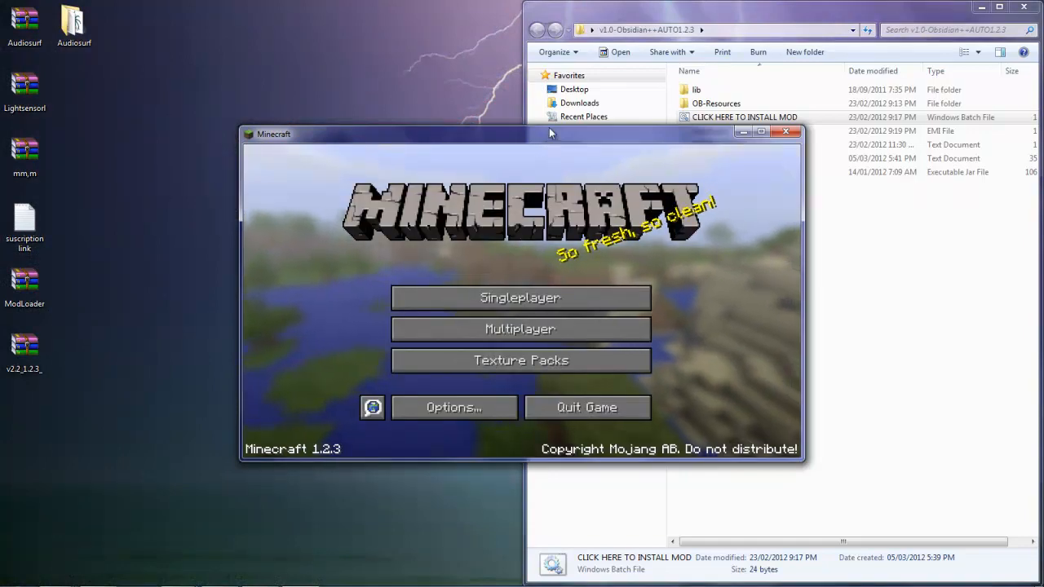
left_click(761, 131)
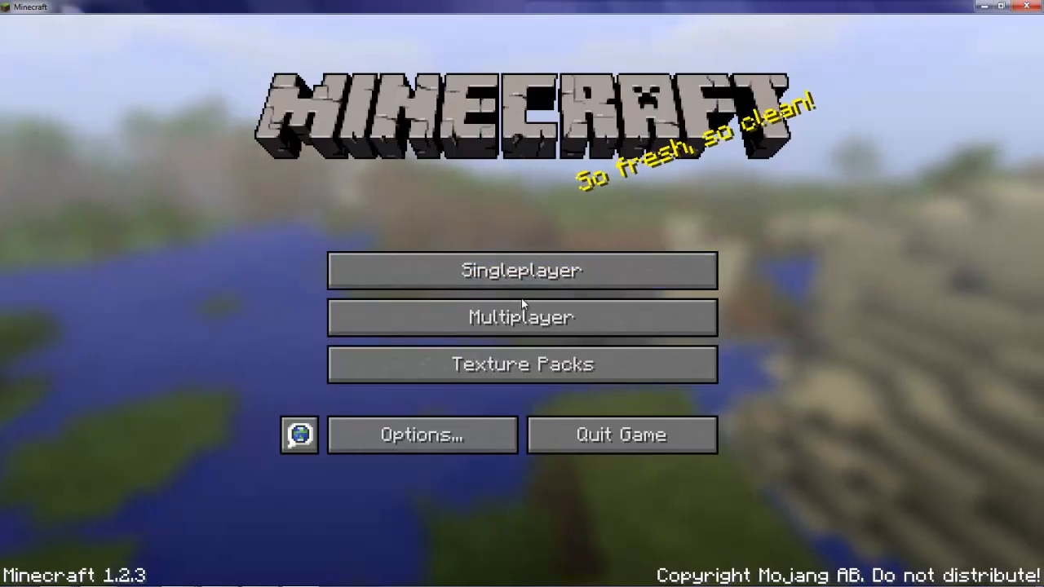
left_click(521, 270)
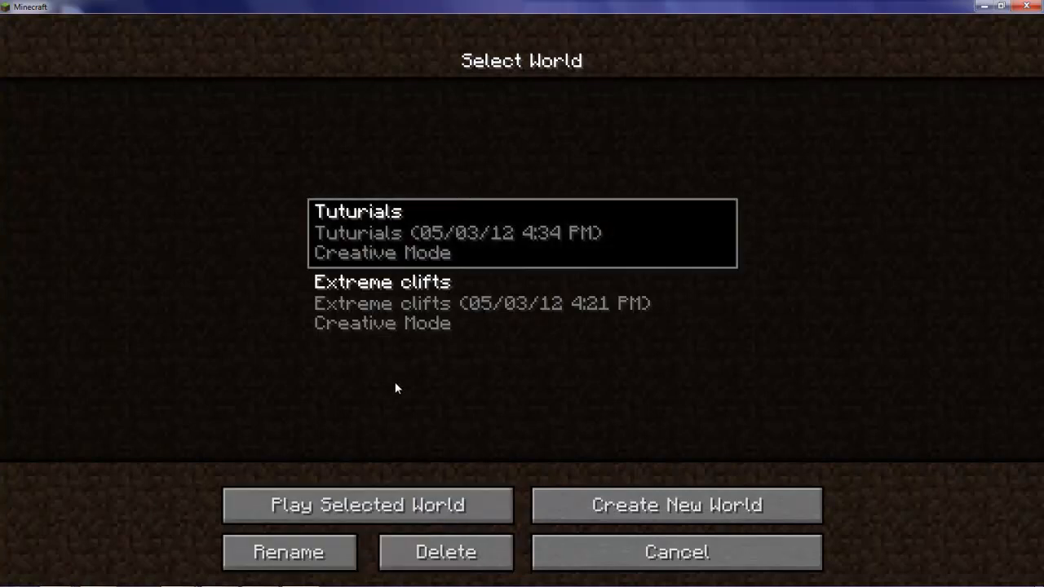
left_click(366, 504)
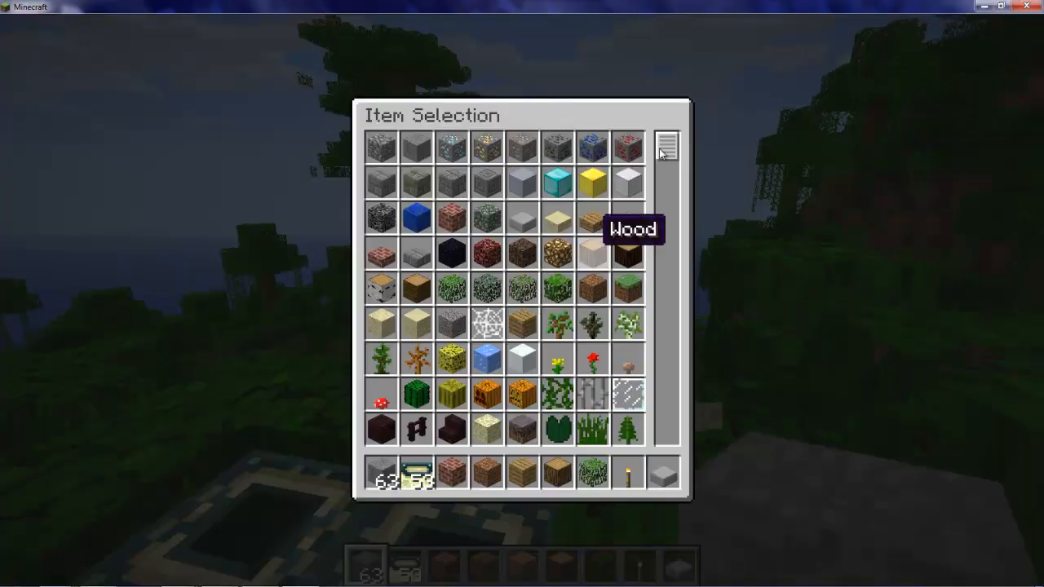
- Scroll the Item Selection list to the obsidian tools, then close the inventory
scroll("down", 3)
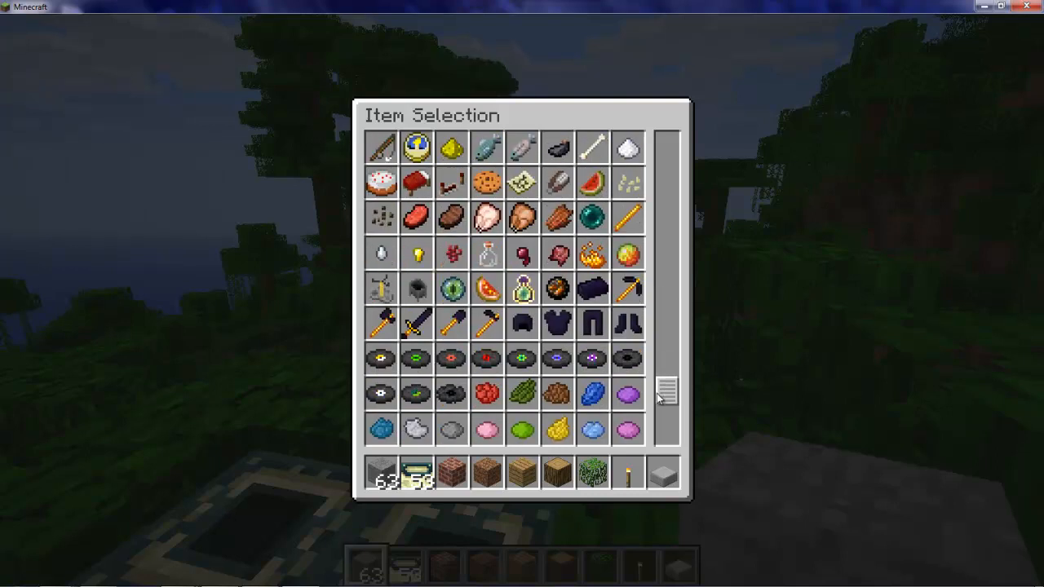
scroll("down", 3)
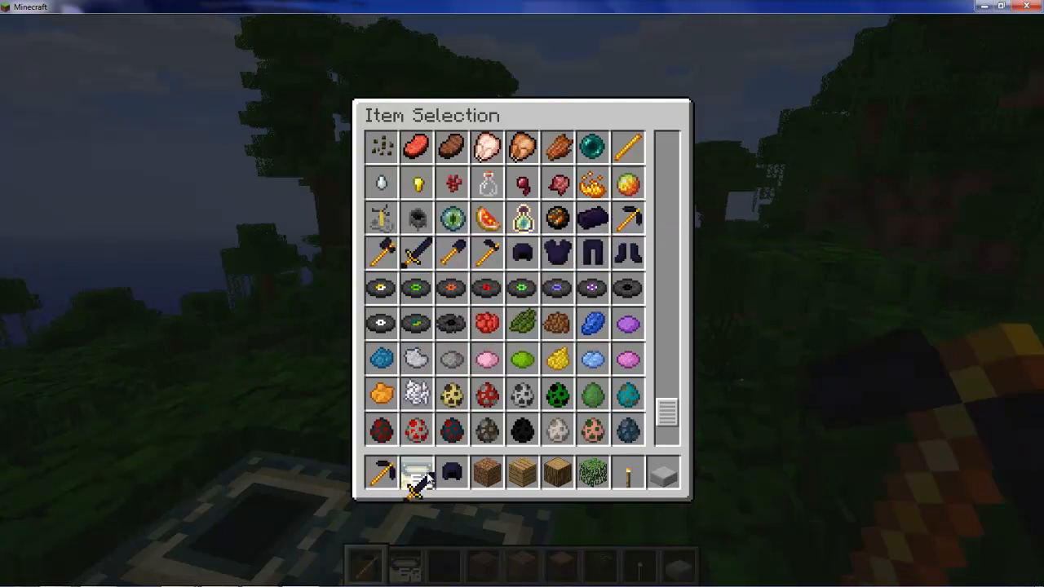
mouse_move(522, 288)
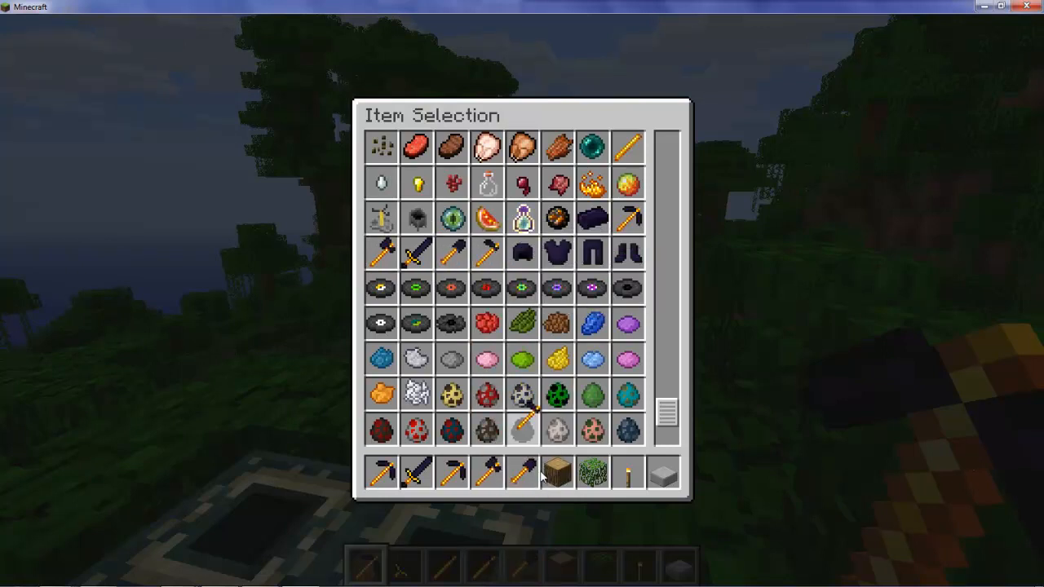
key("Escape")
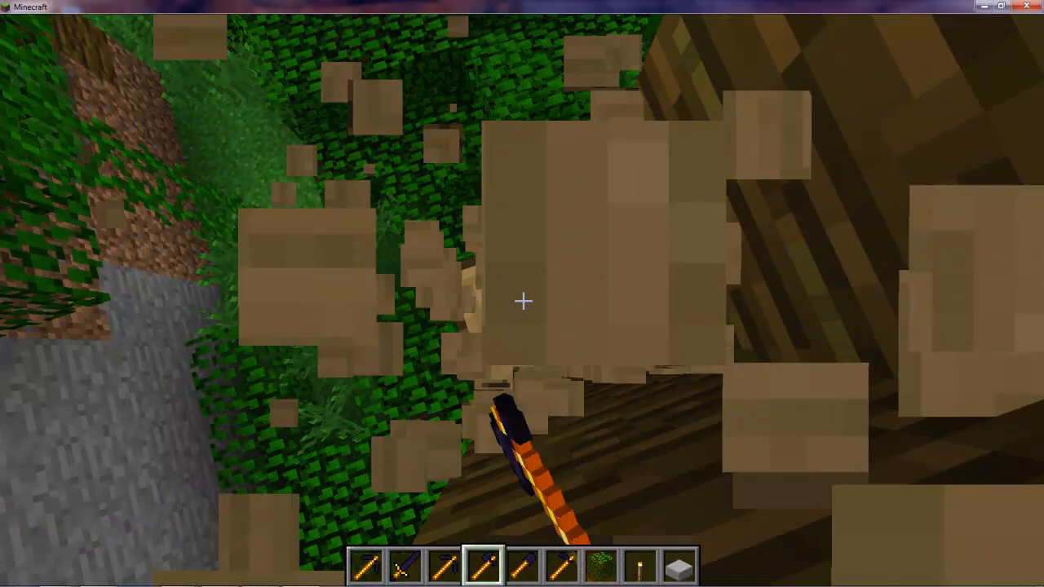
mouse_move(522, 301)
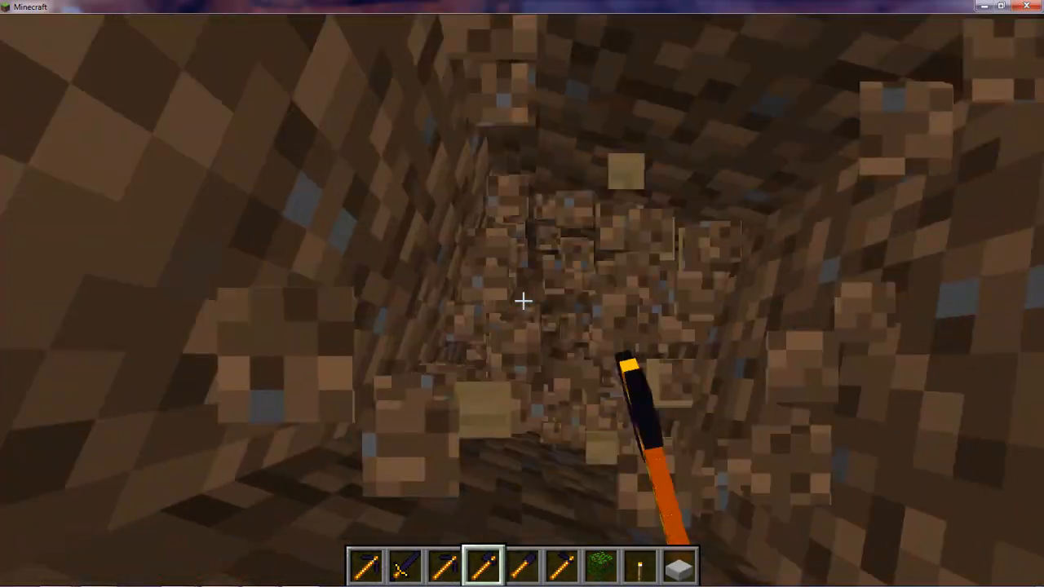
- Test the obsidian tools on dirt and leaves, pausing and resuming, then pause again
key("Escape")
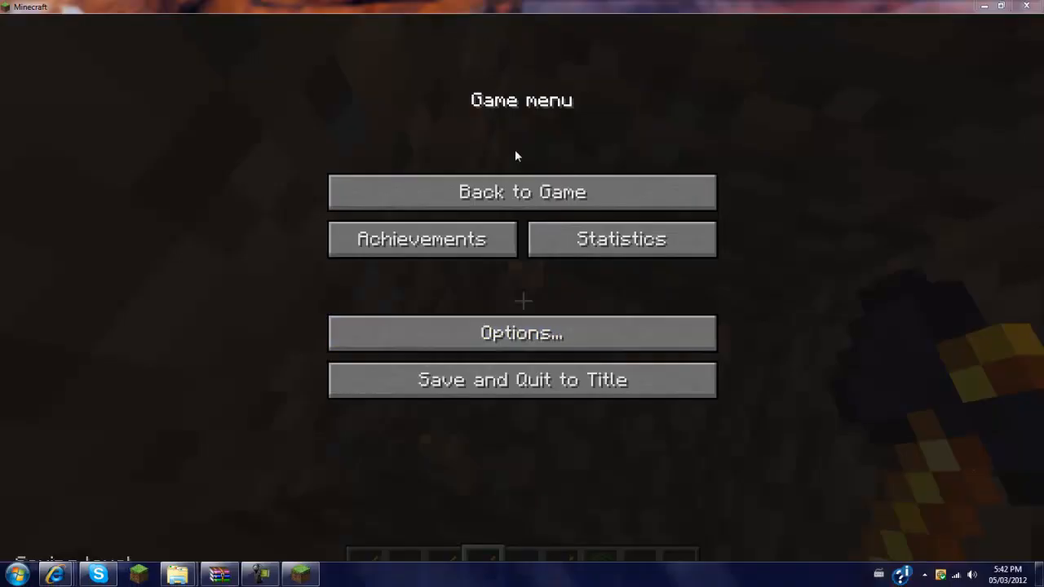
left_click(521, 192)
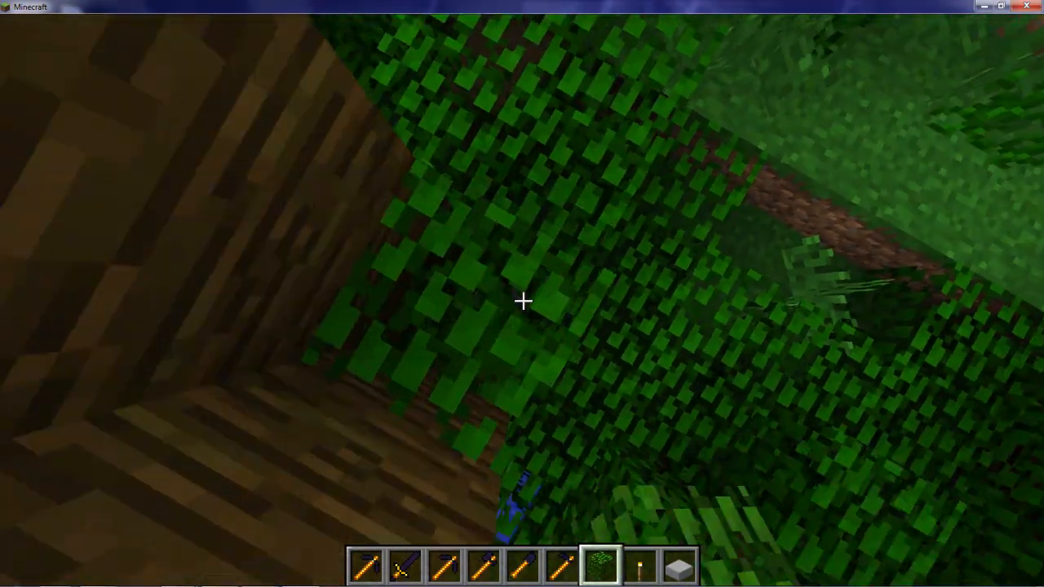
mouse_move(521, 302)
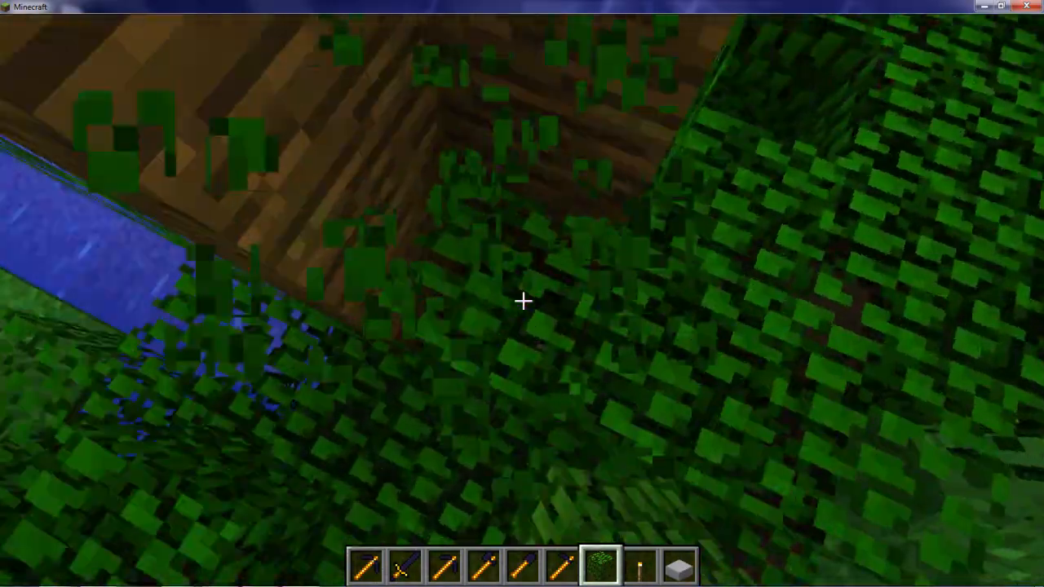
mouse_move(522, 302)
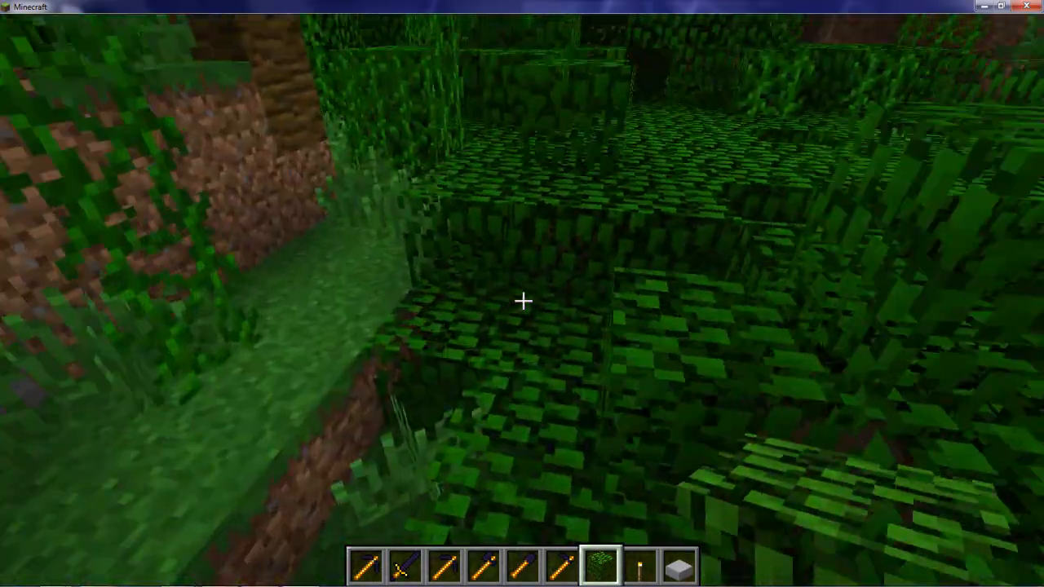
mouse_move(522, 293)
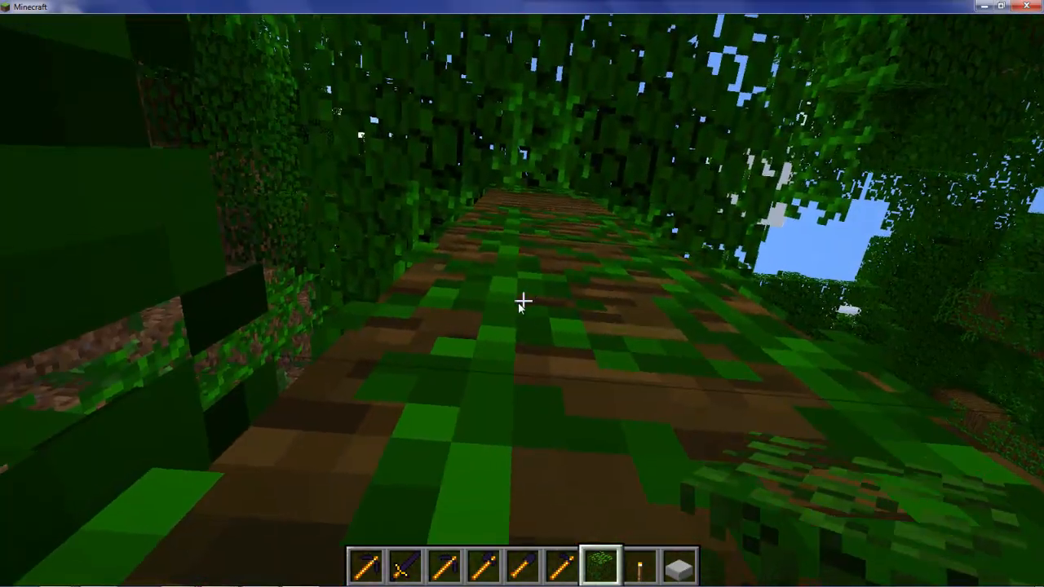
key("Escape")
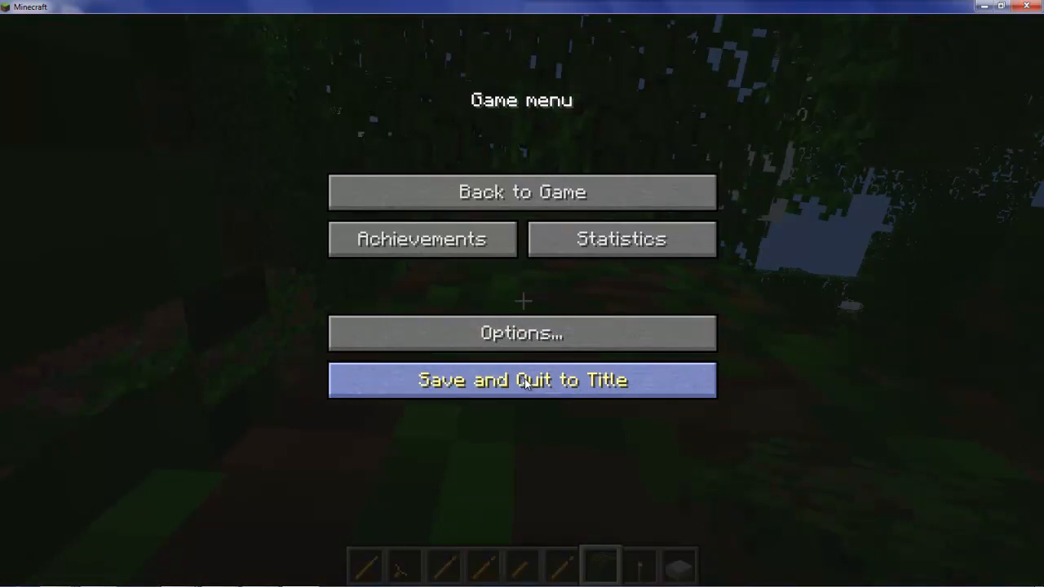
mouse_move(458, 479)
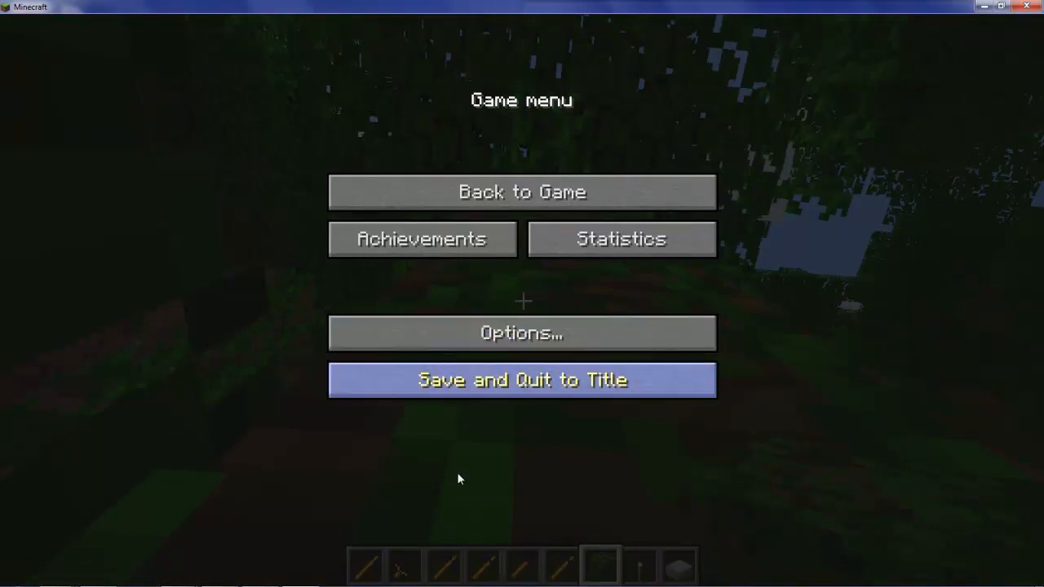
mouse_move(436, 376)
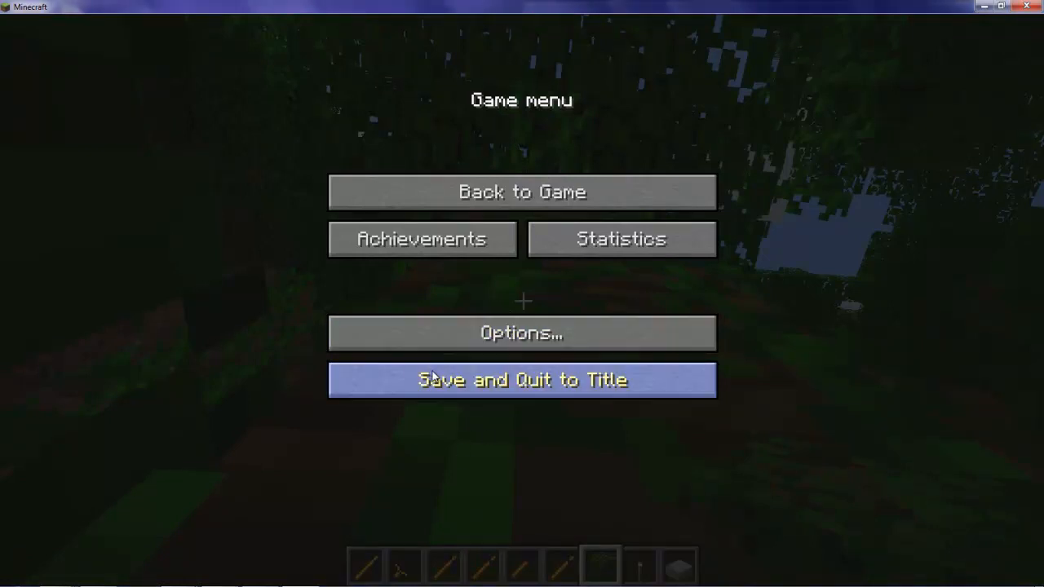